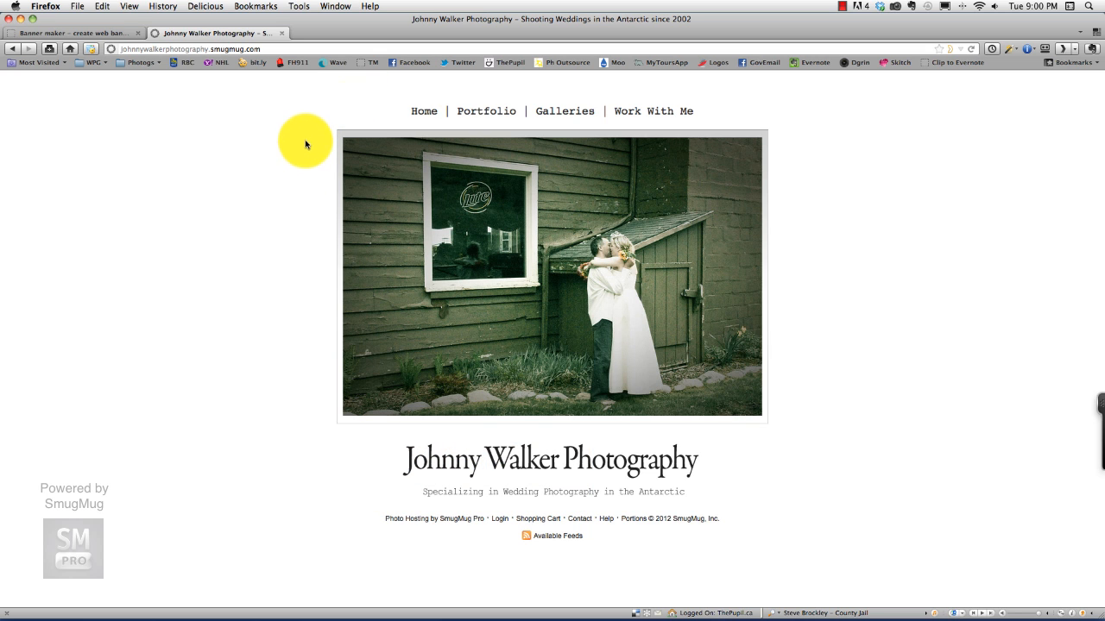
{"action": "mouse_move", "coordinate": [445, 447]}
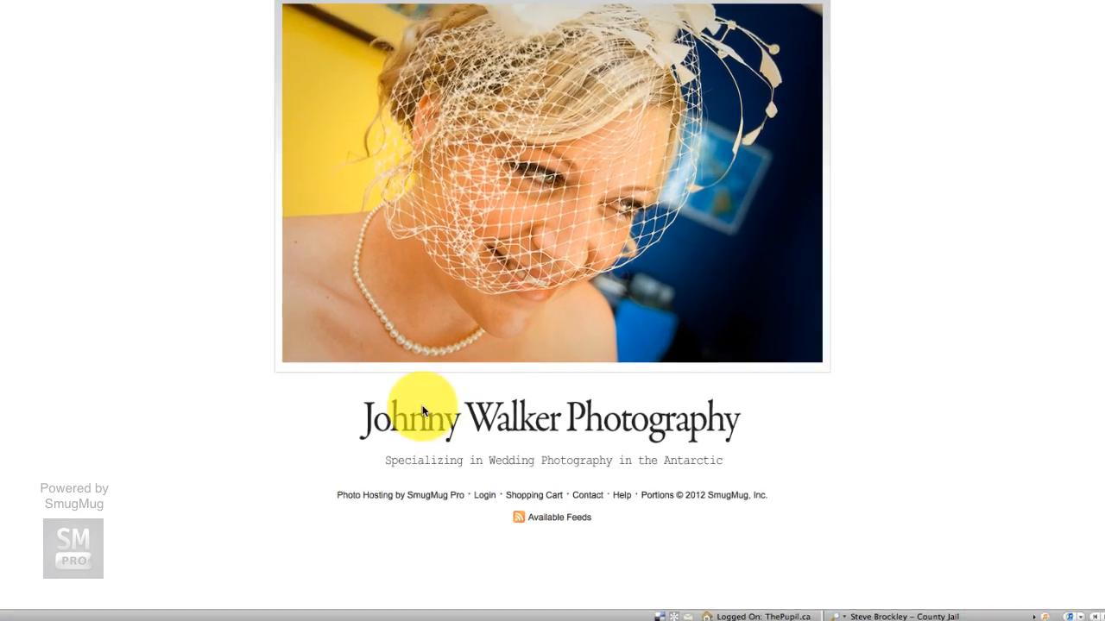
- Switch to Photoshop Elements and start a new blank file via File > New
{"action": "scroll", "scroll_direction": "down", "scroll_amount": 3}
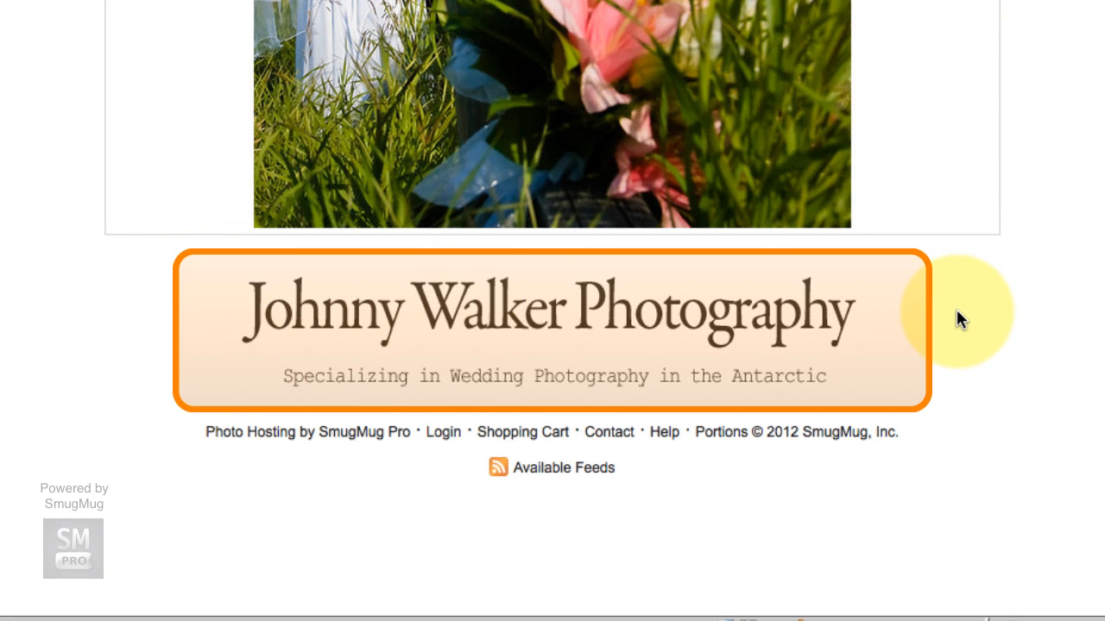
{"action": "mouse_move", "coordinate": [953, 328]}
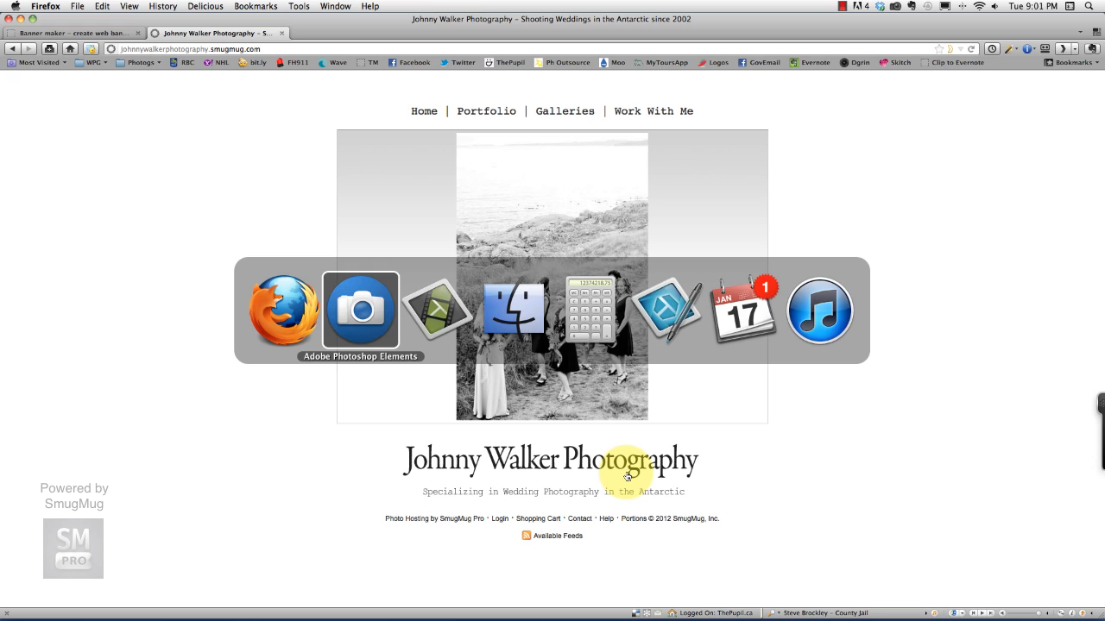
{"action": "left_click", "coordinate": [359, 307]}
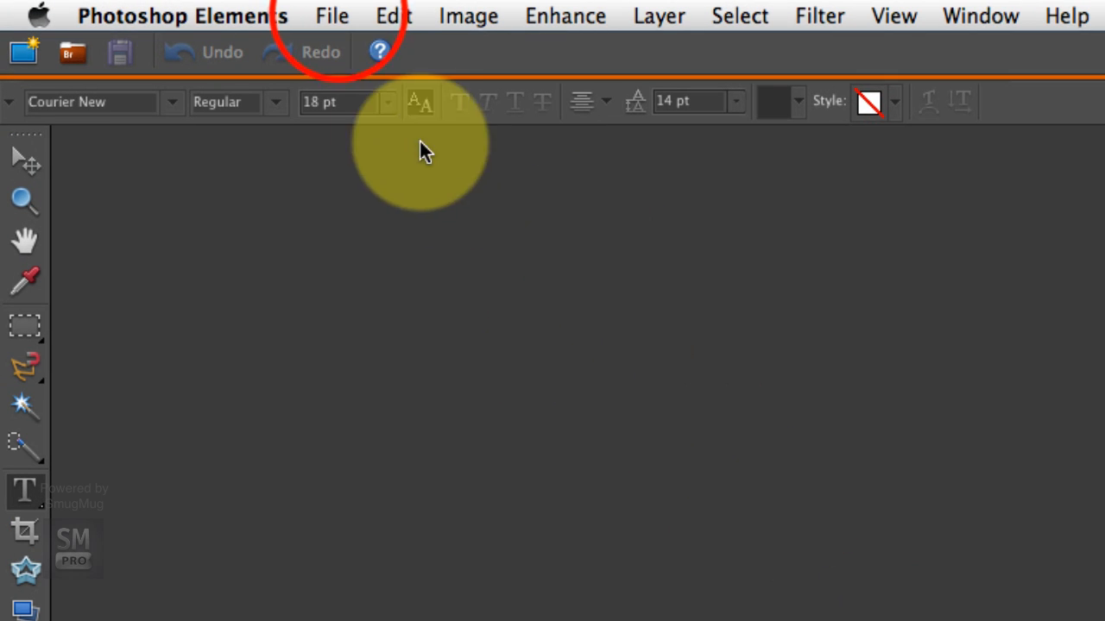
{"action": "left_click", "coordinate": [332, 16]}
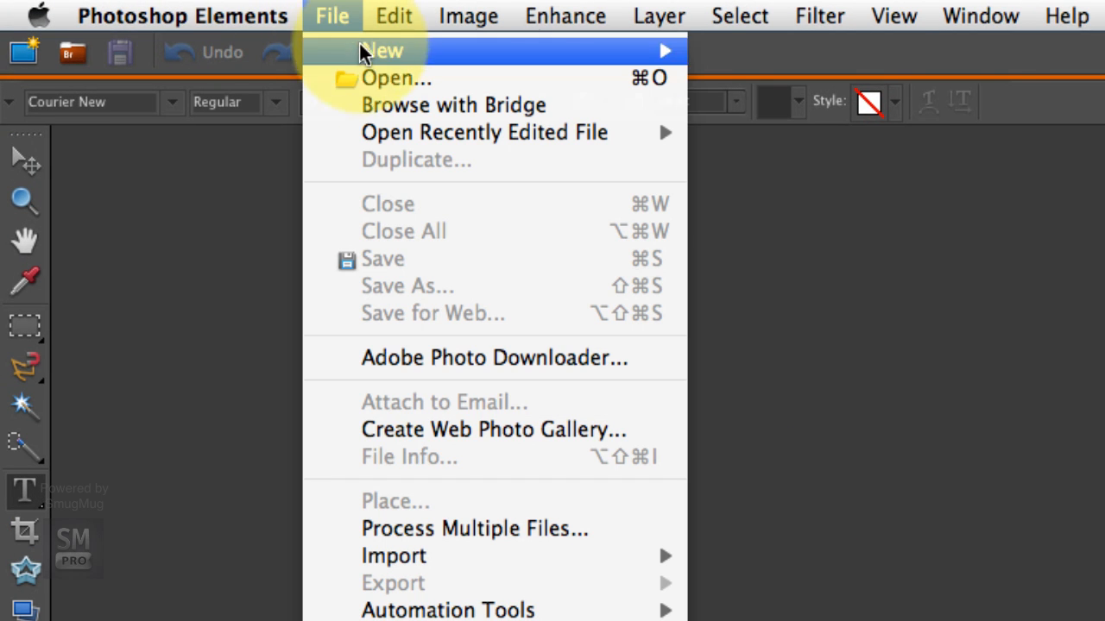
{"action": "mouse_move", "coordinate": [382, 50]}
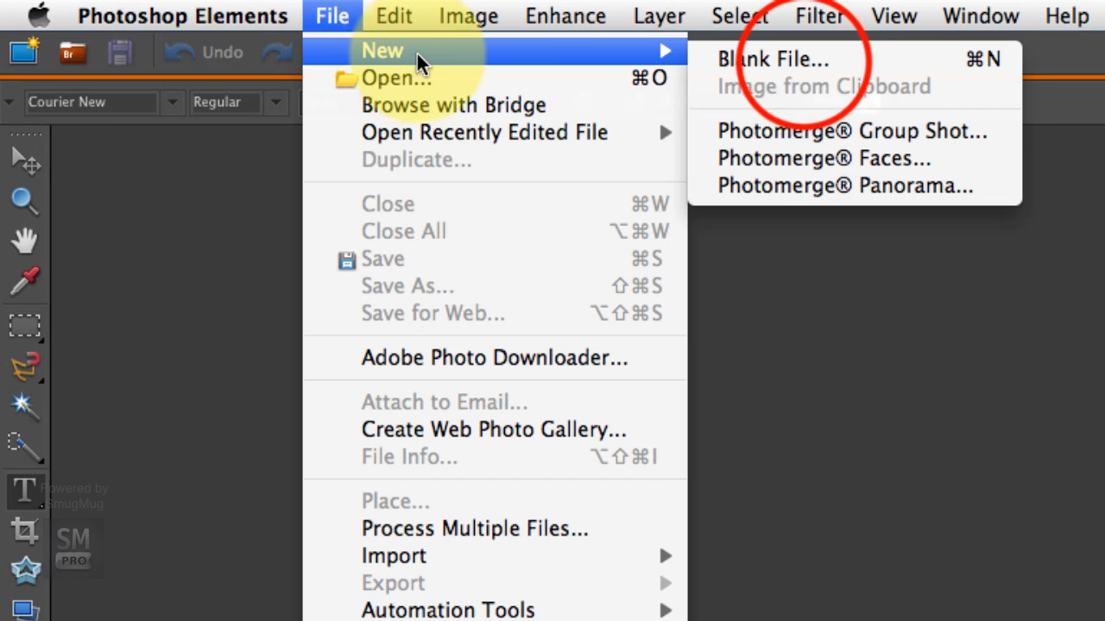
{"action": "left_click", "coordinate": [773, 59]}
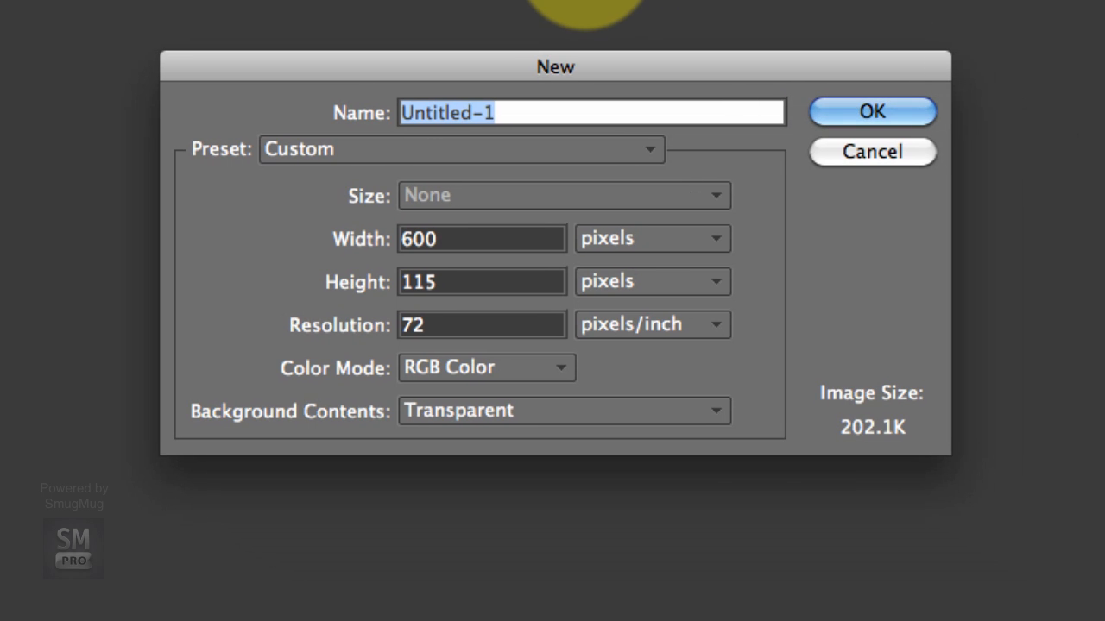
- Create a 600x115 px, 72 ppi, RGB, transparent document named 'My Website Banner'
{"action": "type", "text": "M"}
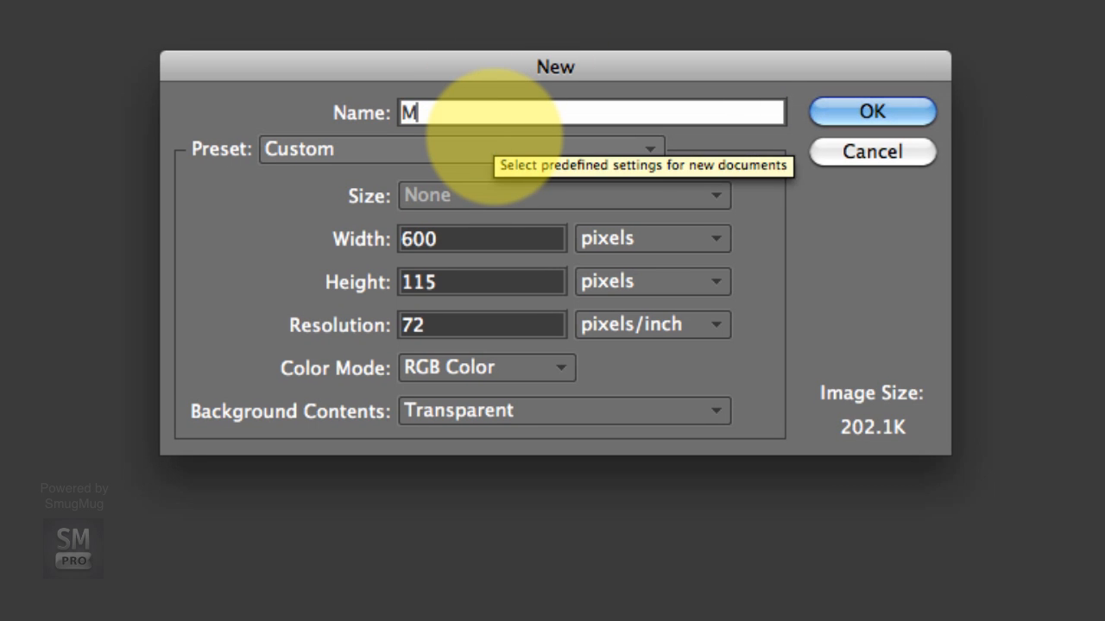
{"action": "type", "text": "y Website"}
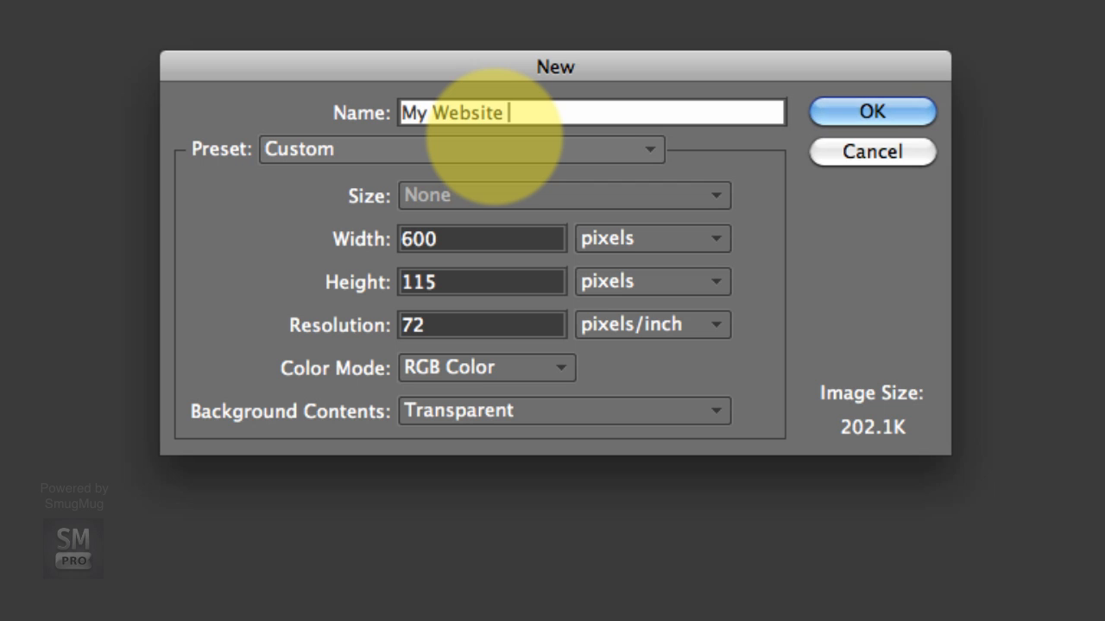
{"action": "type", "text": "Banner"}
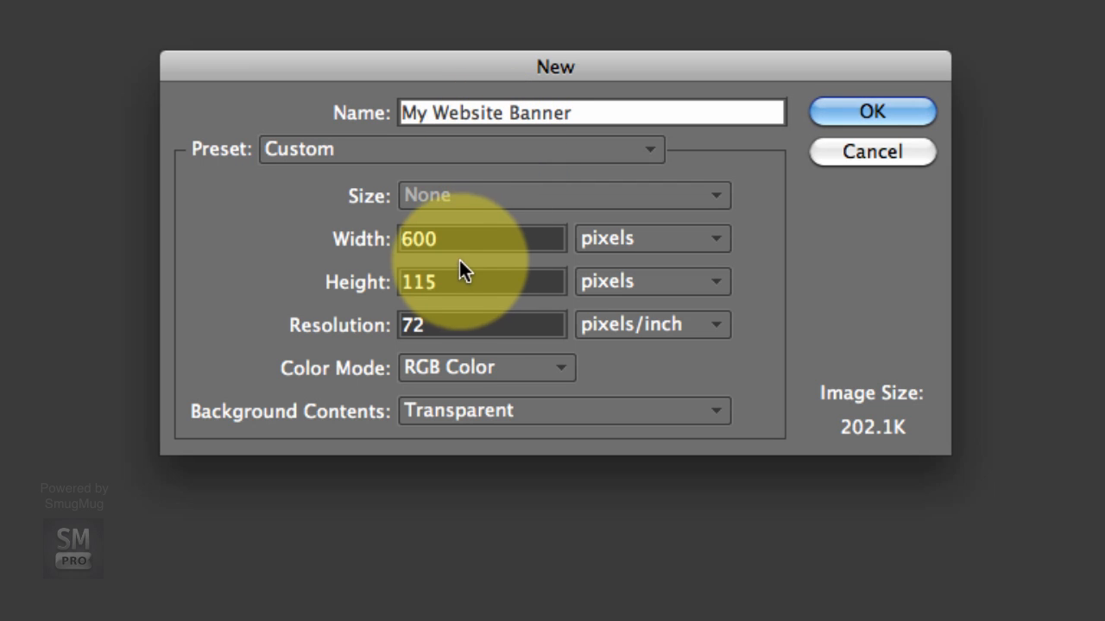
{"action": "left_click", "coordinate": [481, 238]}
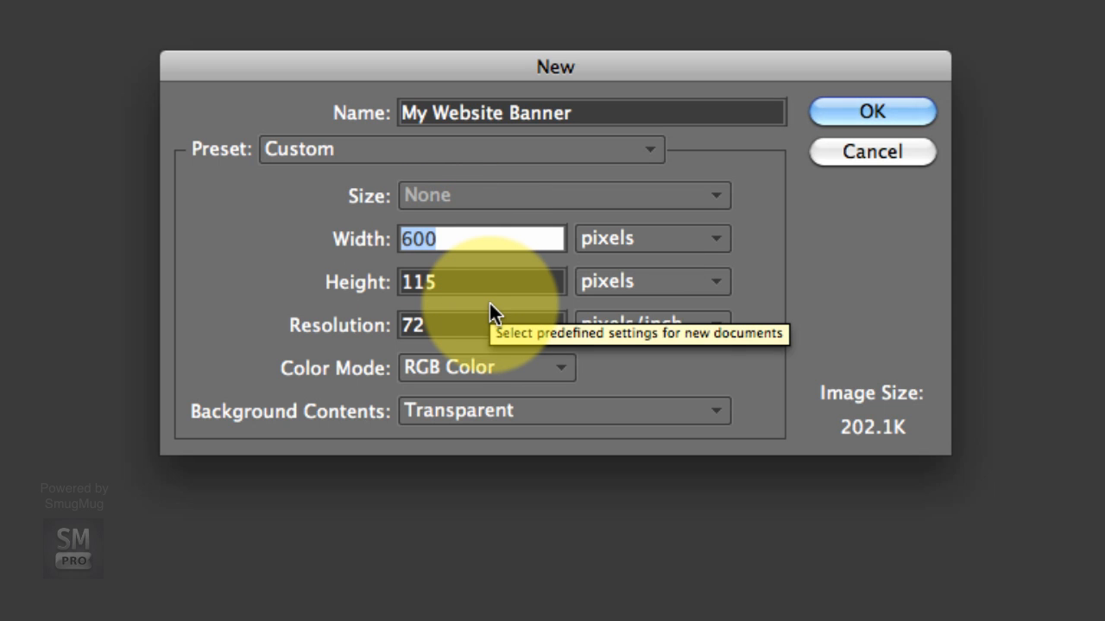
{"action": "mouse_move", "coordinate": [359, 285]}
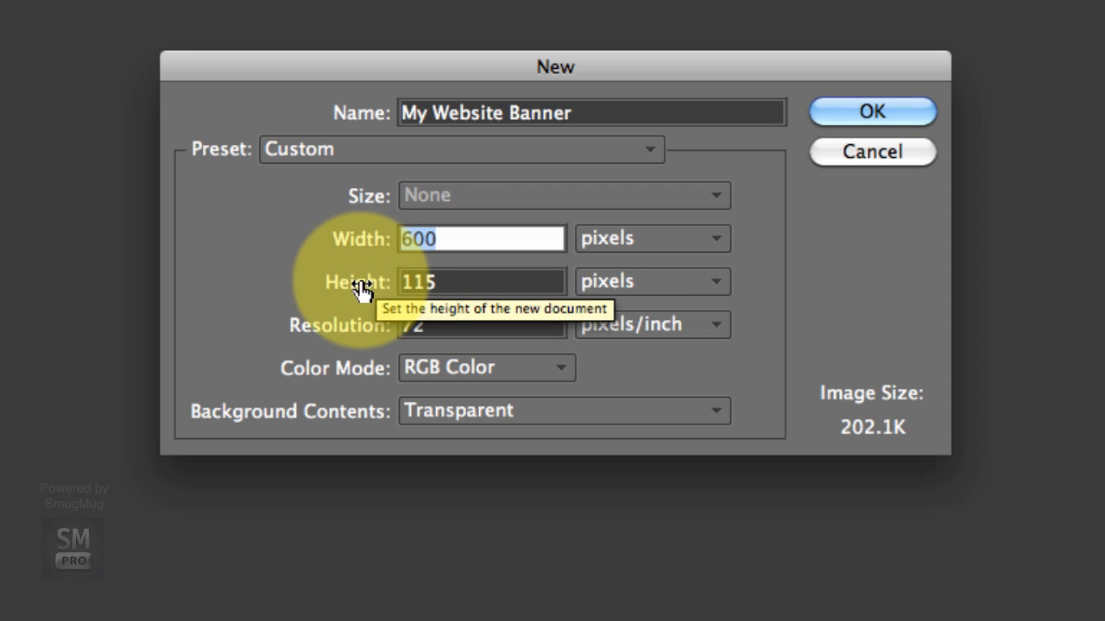
{"action": "left_click", "coordinate": [480, 281]}
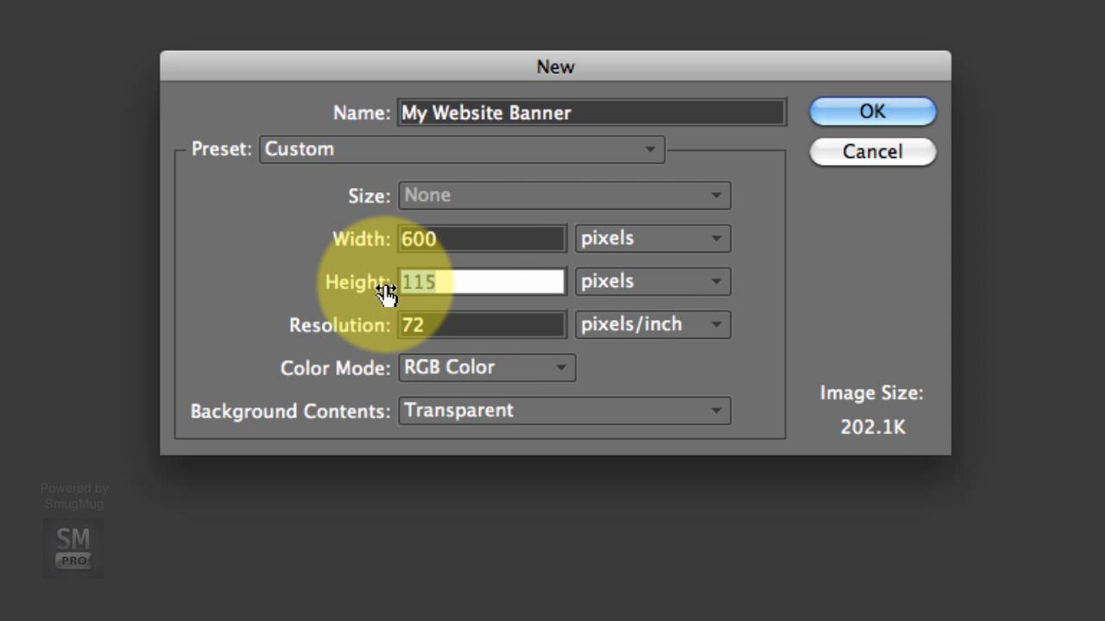
{"action": "mouse_move", "coordinate": [566, 371]}
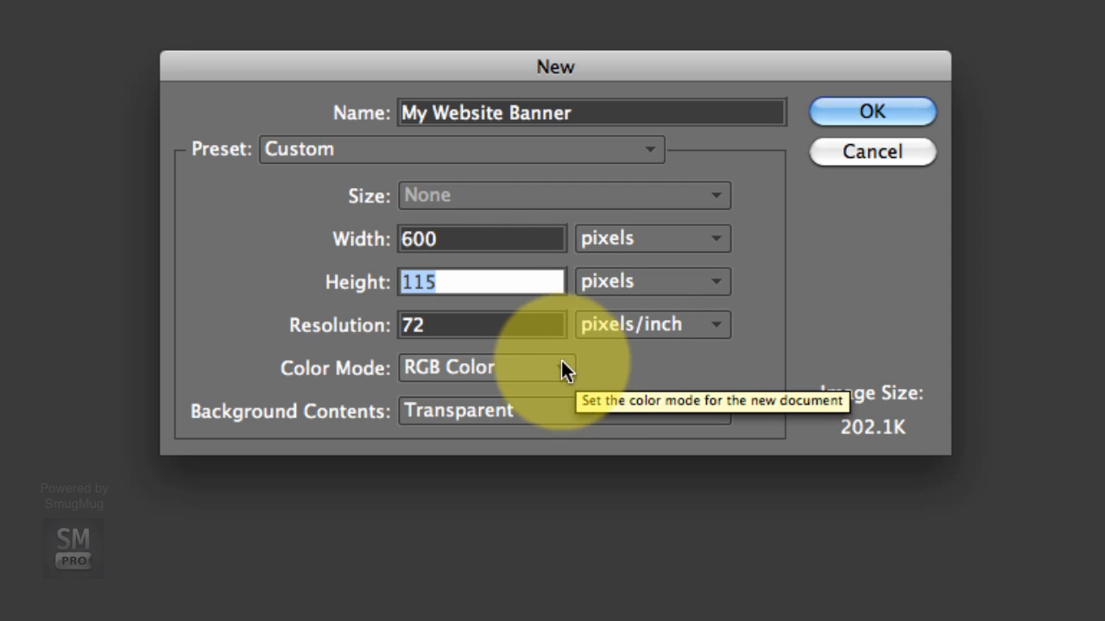
{"action": "mouse_move", "coordinate": [446, 325]}
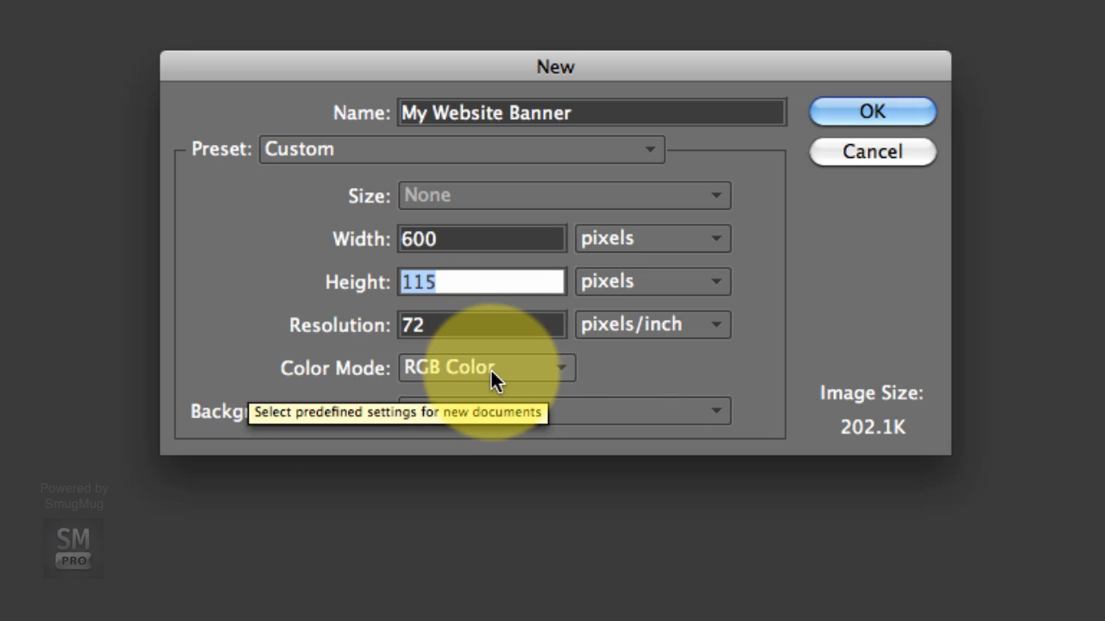
{"action": "mouse_move", "coordinate": [549, 377]}
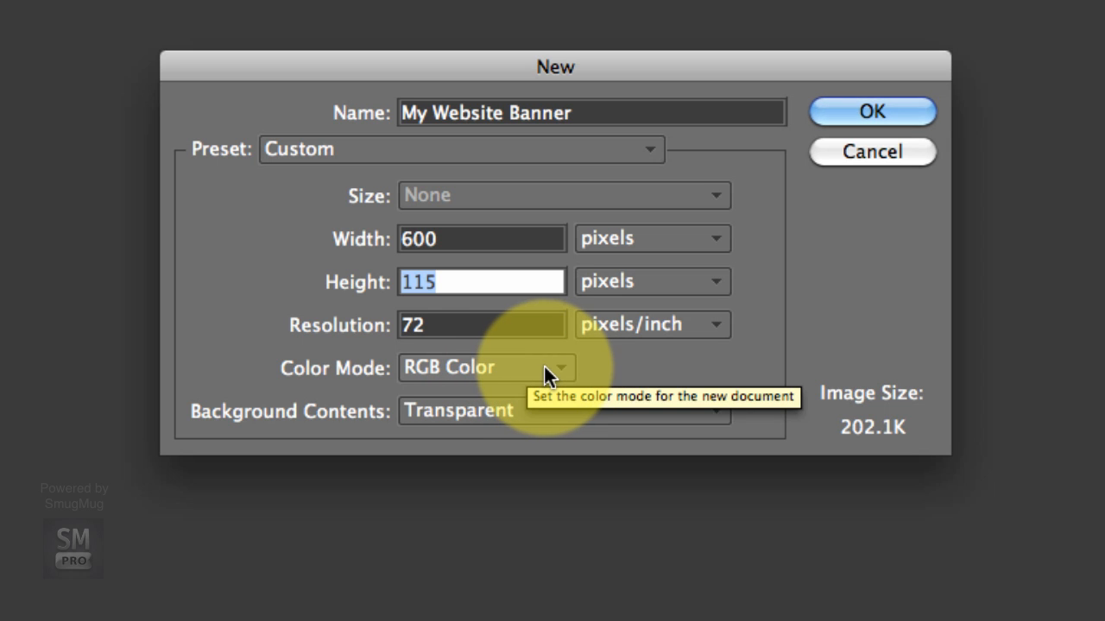
{"action": "mouse_move", "coordinate": [319, 421]}
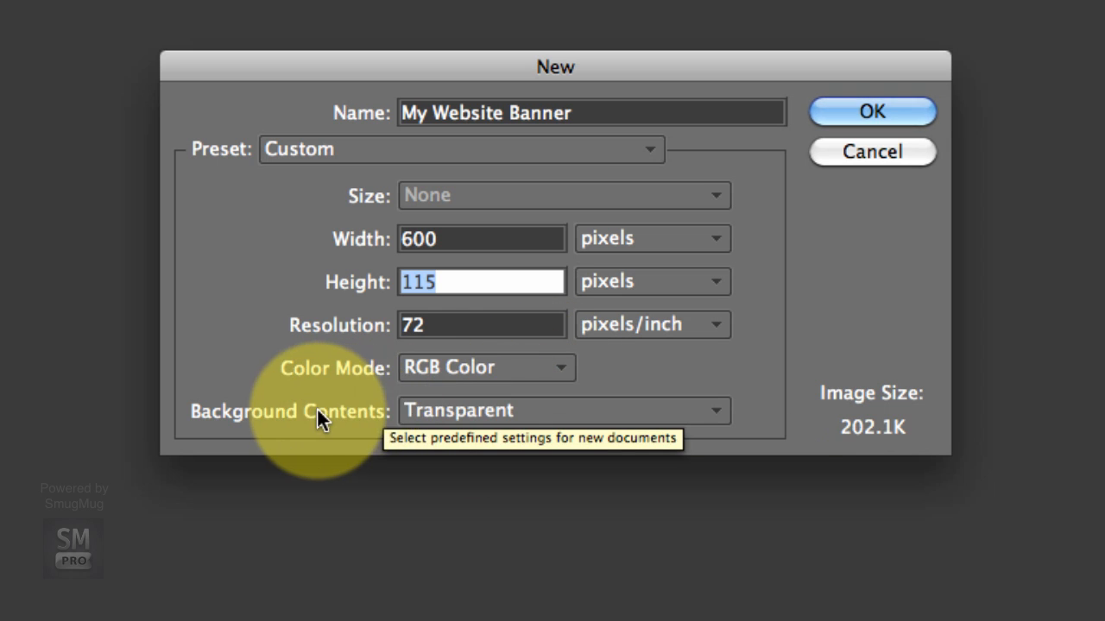
{"action": "mouse_move", "coordinate": [578, 423]}
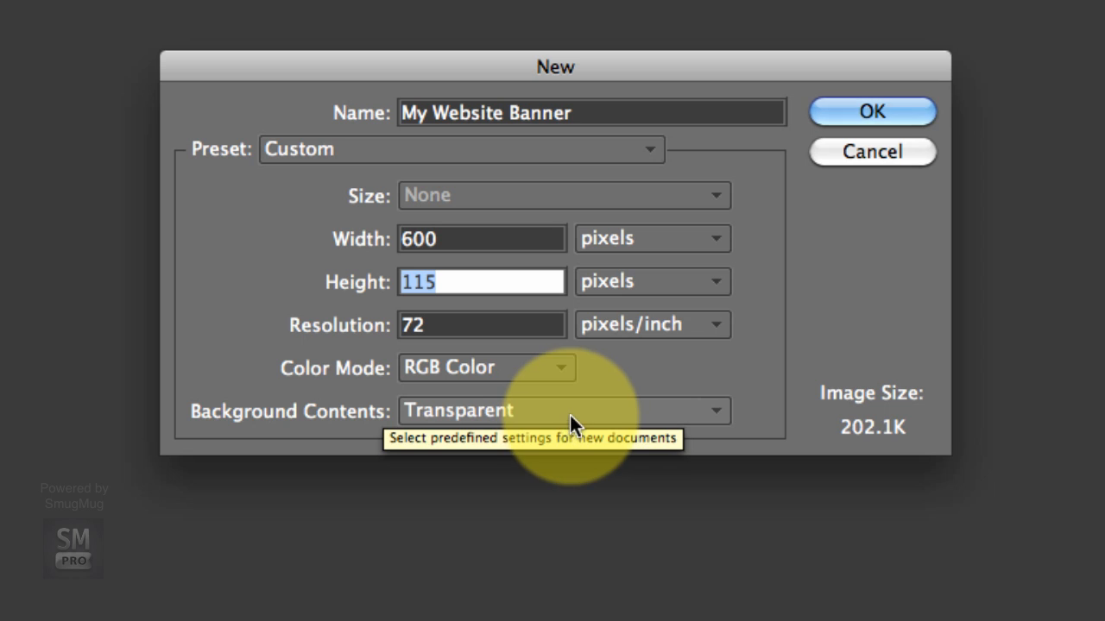
{"action": "mouse_move", "coordinate": [718, 423]}
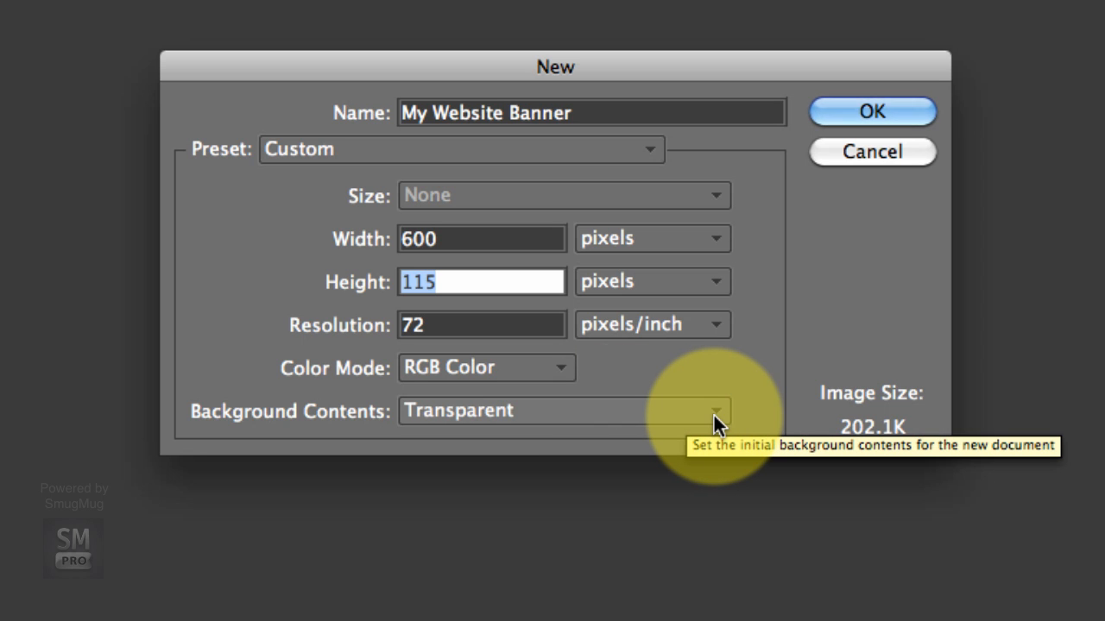
{"action": "mouse_move", "coordinate": [722, 423]}
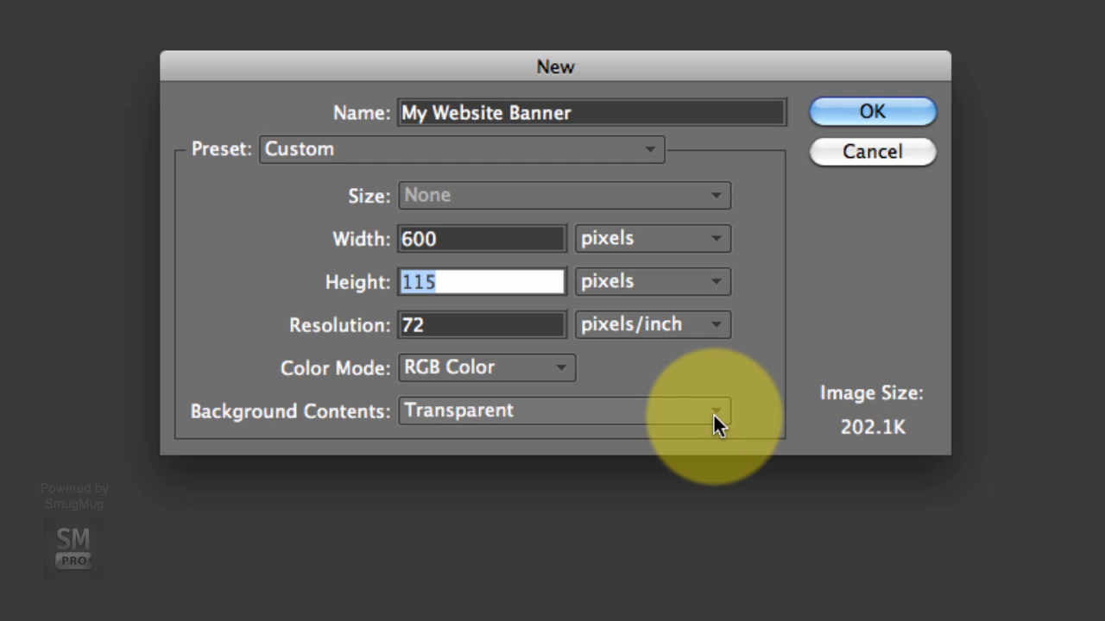
{"action": "mouse_move", "coordinate": [738, 345]}
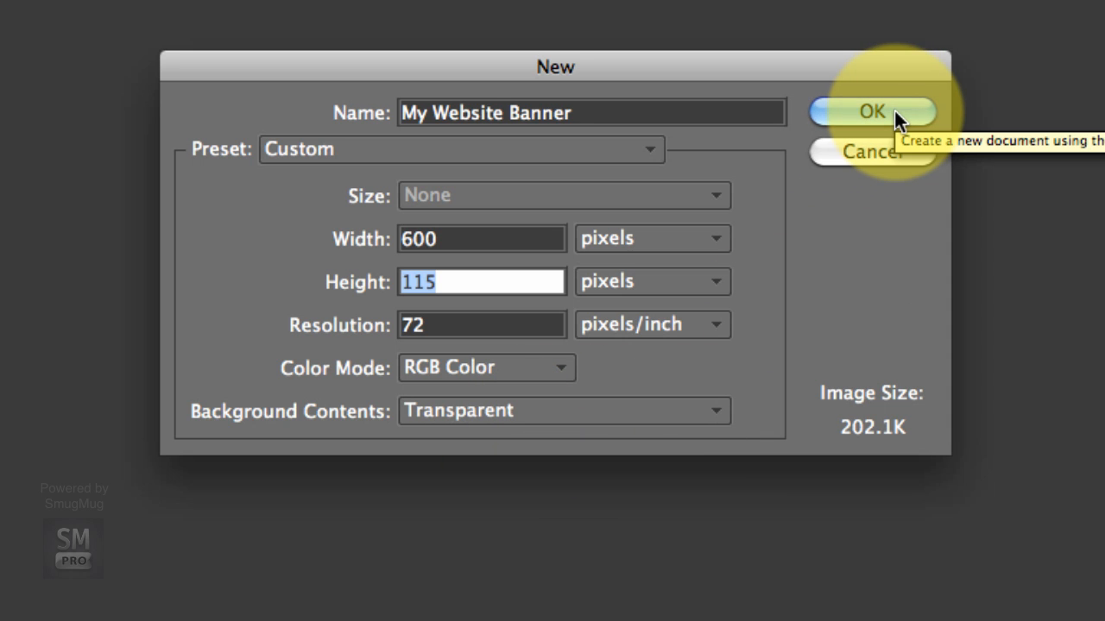
{"action": "left_click", "coordinate": [870, 111]}
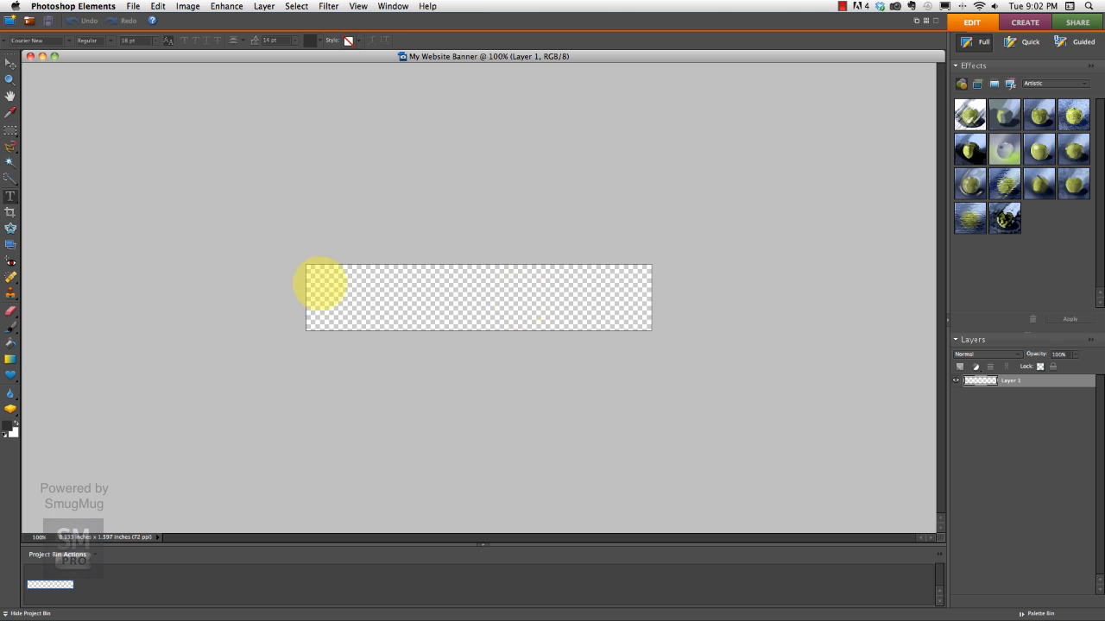
{"action": "mouse_move", "coordinate": [632, 352]}
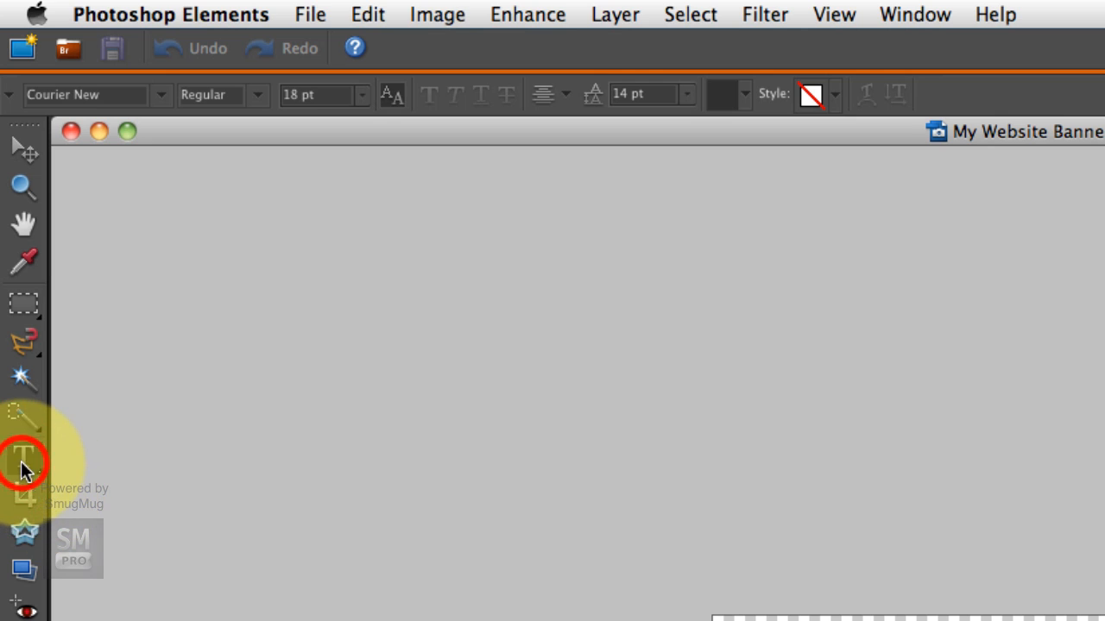
- Select the Horizontal Type tool from the toolbox
{"action": "left_click", "coordinate": [24, 459]}
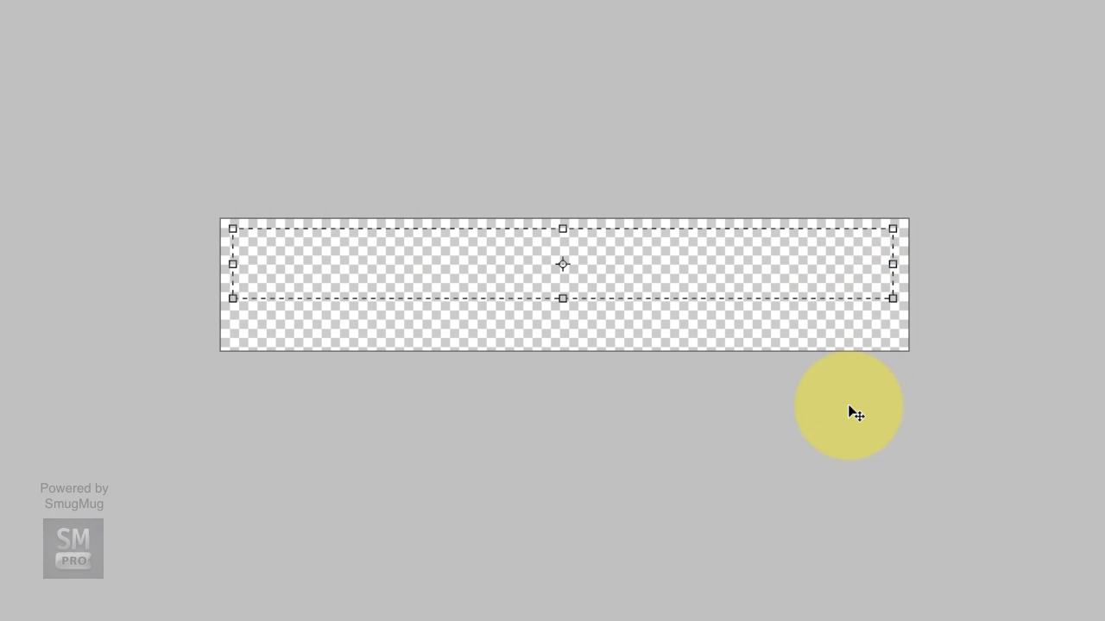
- Draw a text box across the banner and begin typing 'Johnny Walker Photography'
{"action": "left_click_drag", "start_coordinate": [850, 405], "coordinate": [538, 267]}
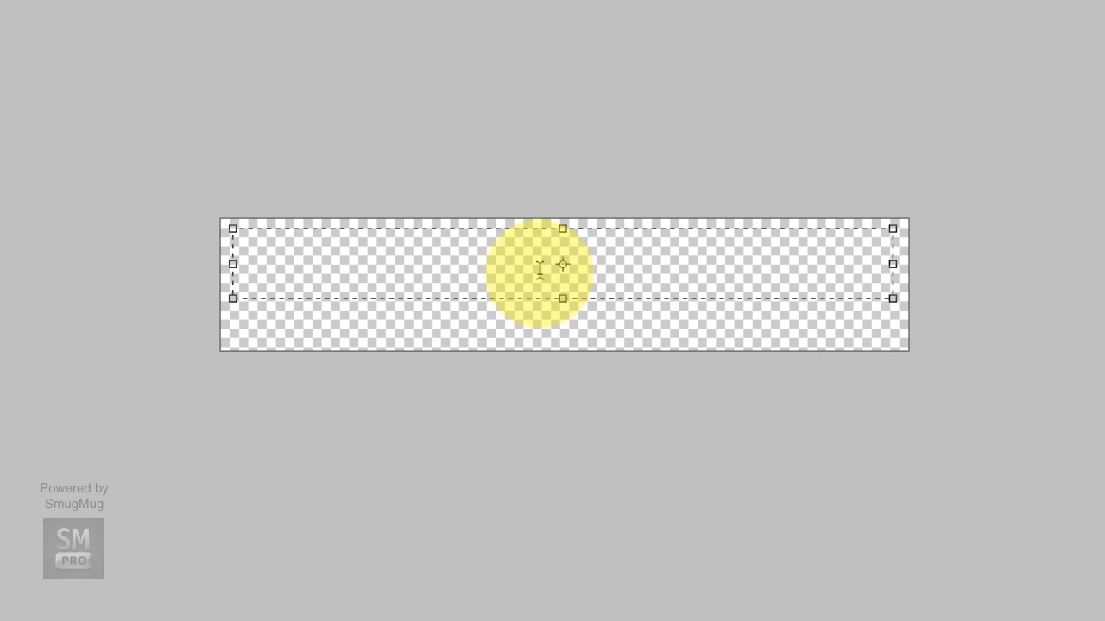
{"action": "type", "text": "Johnny Walker Photography"}
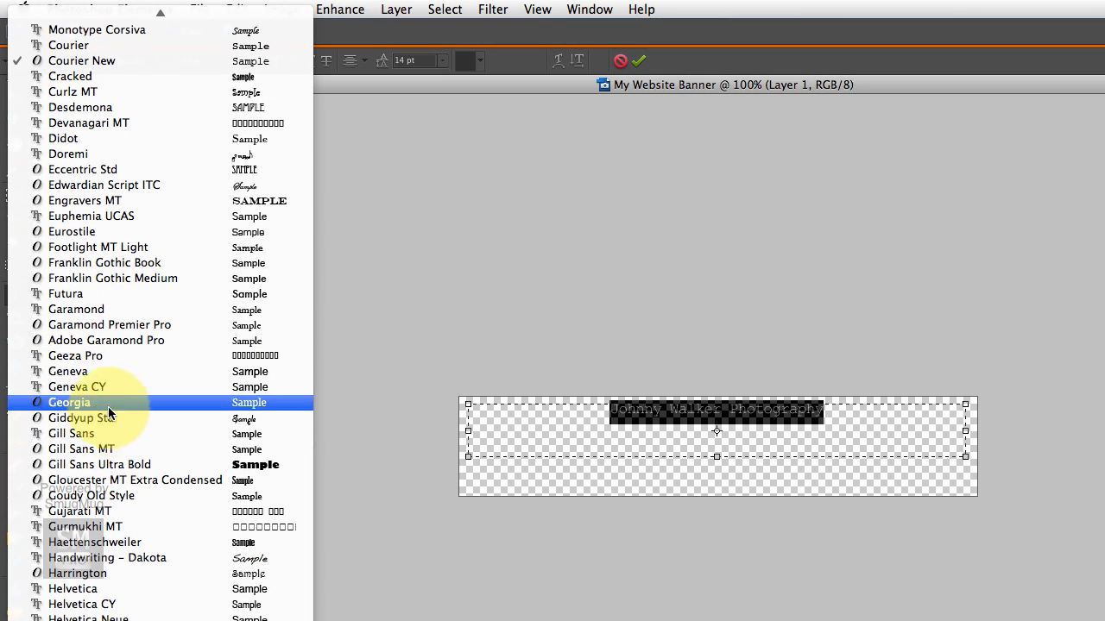
- Select the whole title and raise its size through 24 pt up to 36 pt
{"action": "left_click", "coordinate": [100, 464]}
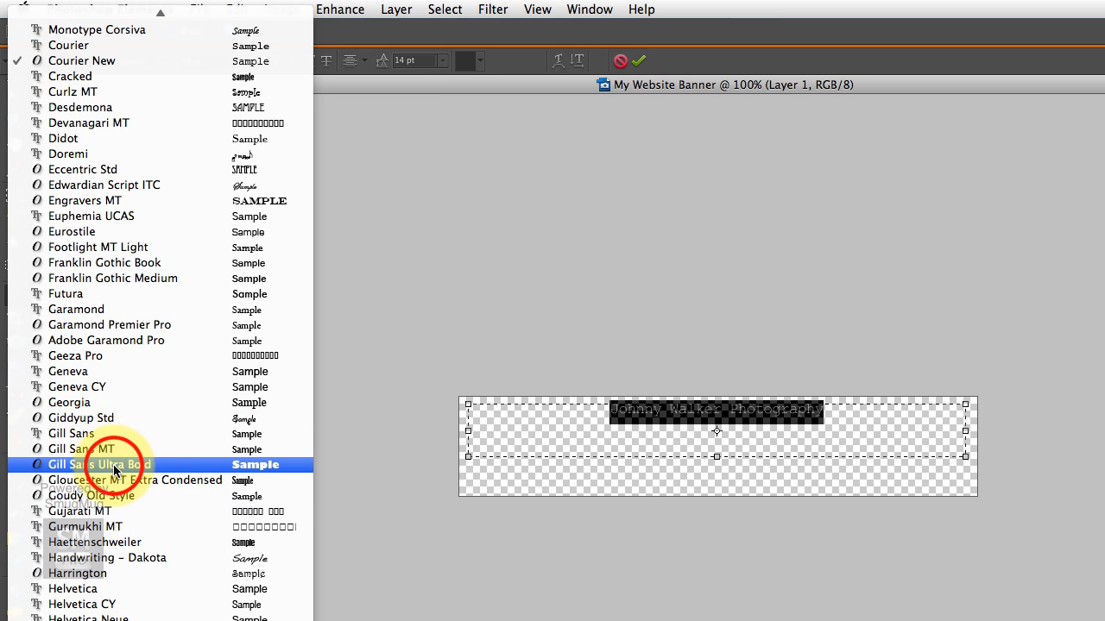
{"action": "left_click", "coordinate": [100, 464]}
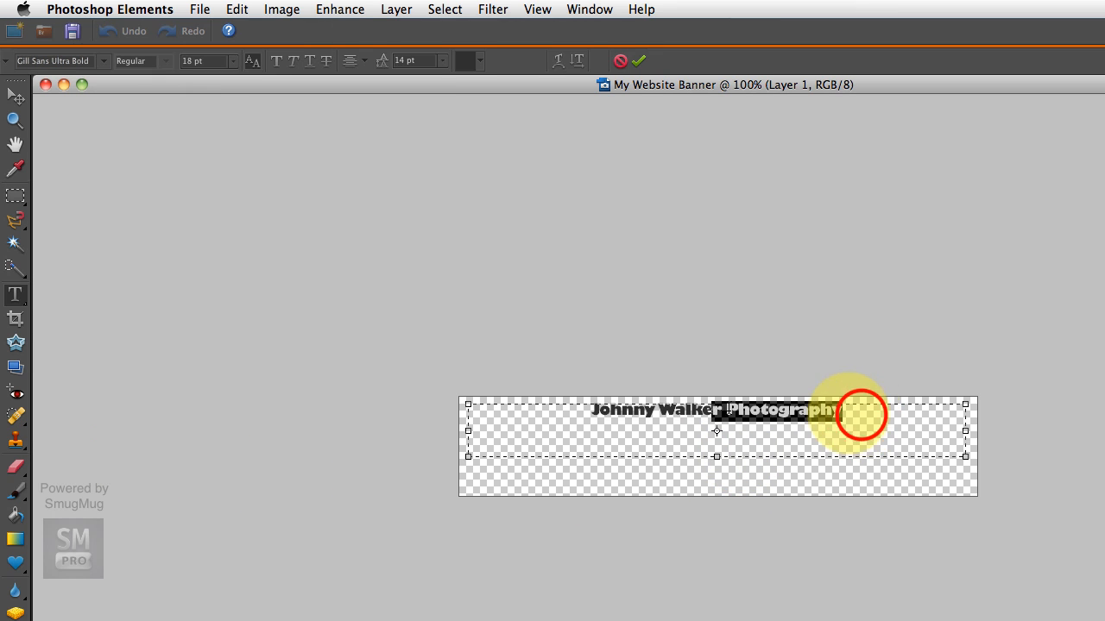
{"action": "left_click", "coordinate": [442, 58]}
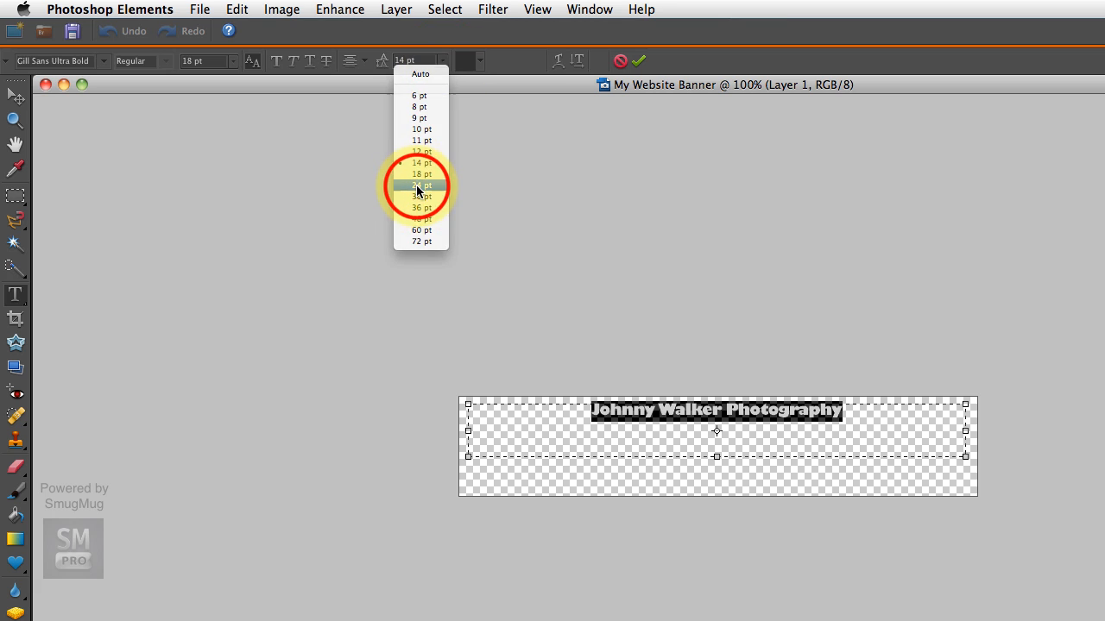
{"action": "left_click", "coordinate": [421, 185]}
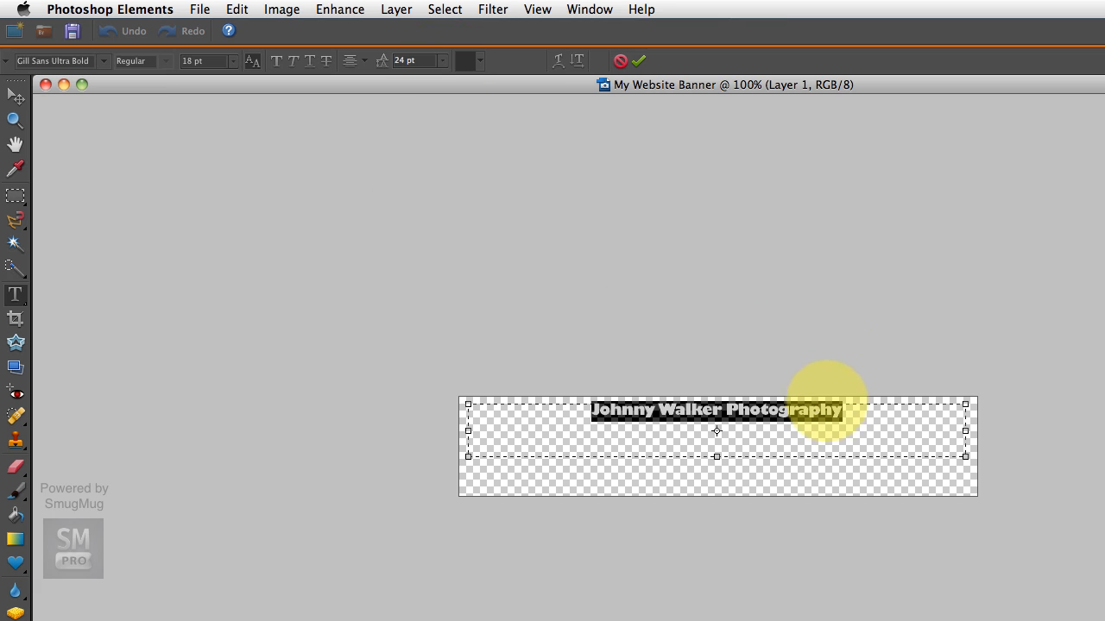
{"action": "mouse_move", "coordinate": [538, 397]}
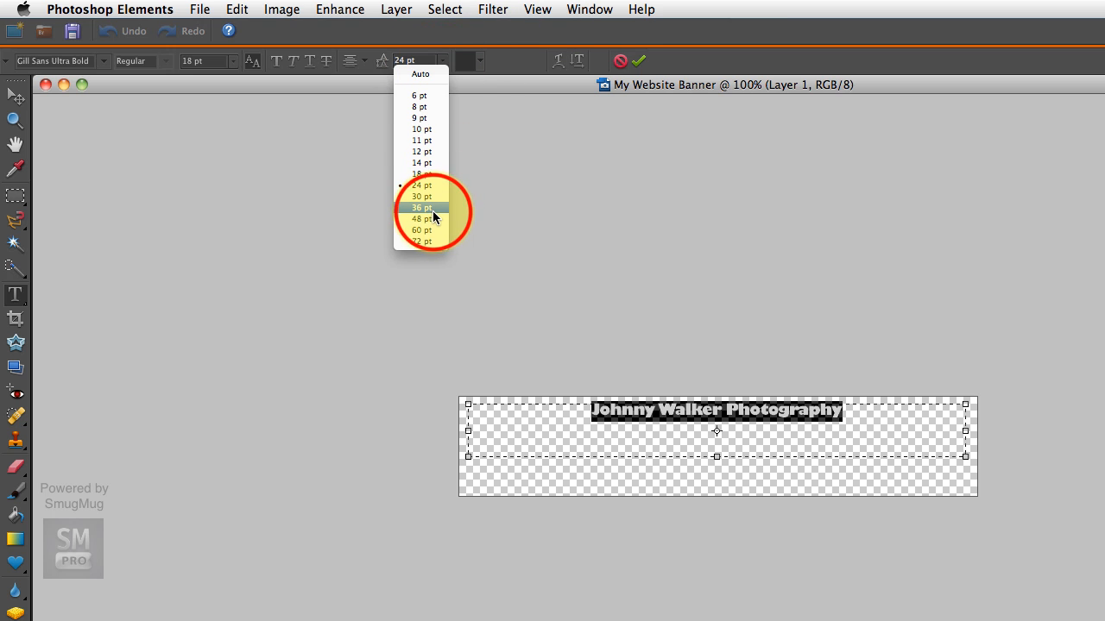
{"action": "left_click", "coordinate": [421, 207]}
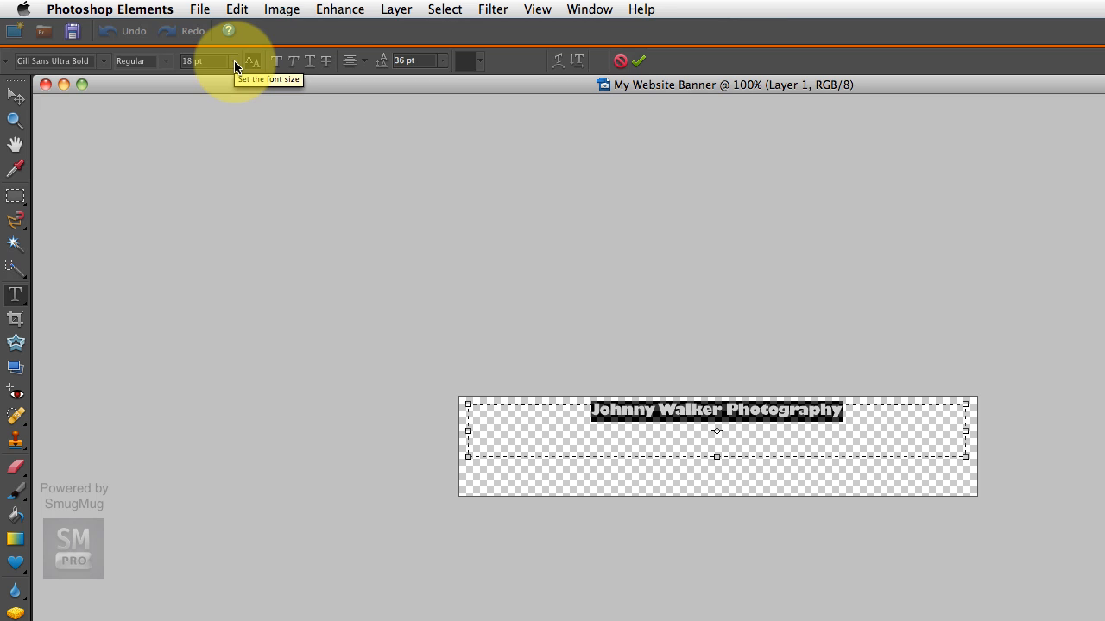
{"action": "mouse_move", "coordinate": [259, 58]}
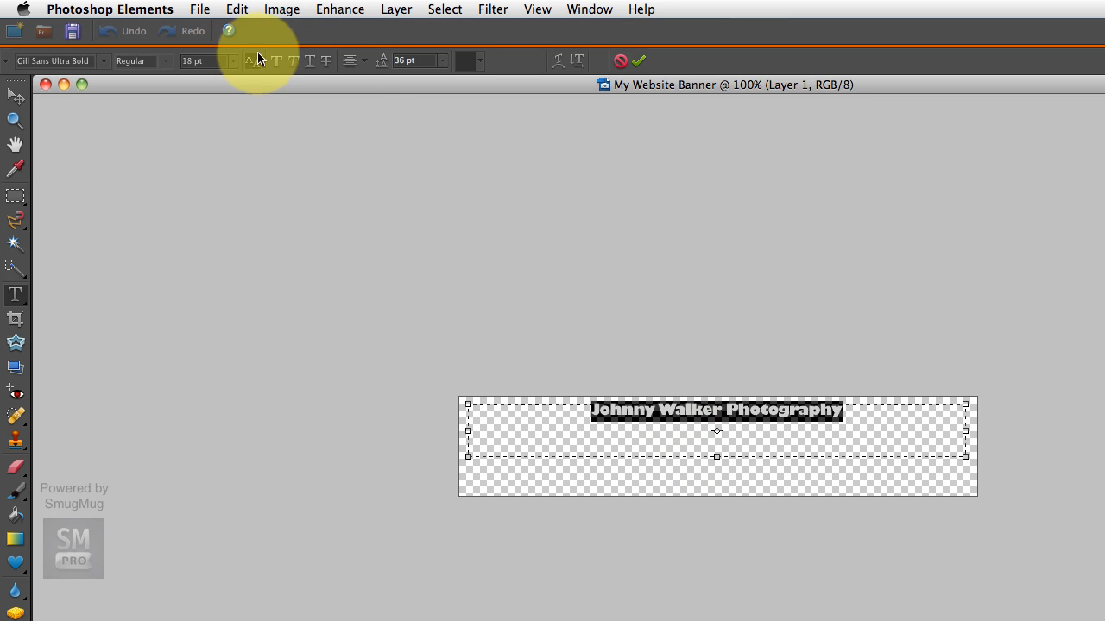
{"action": "left_click", "coordinate": [219, 61]}
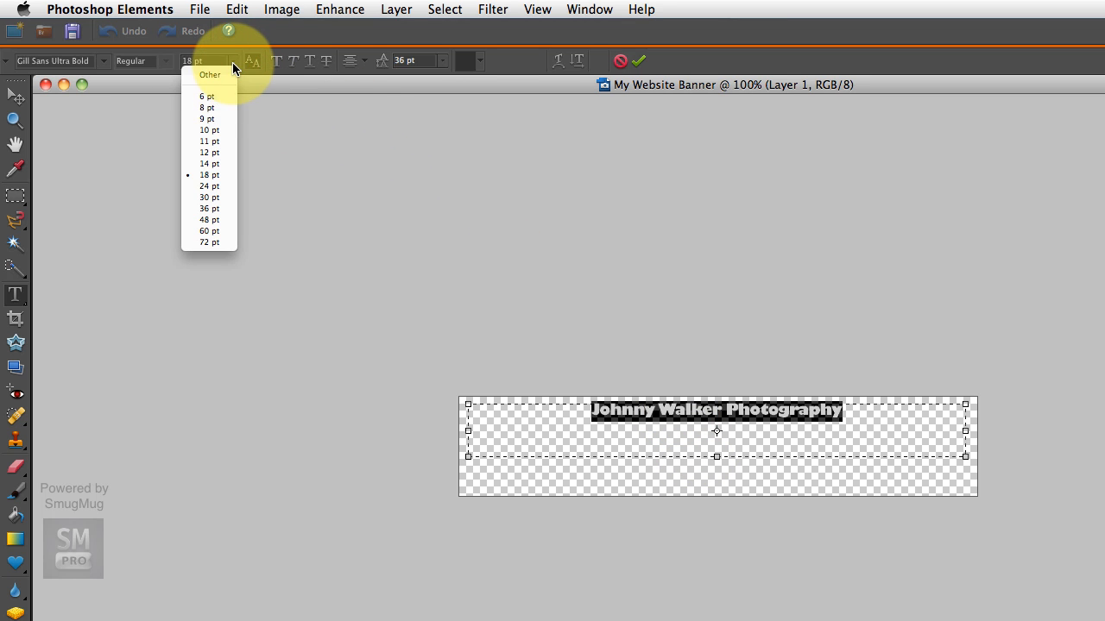
{"action": "mouse_move", "coordinate": [216, 209]}
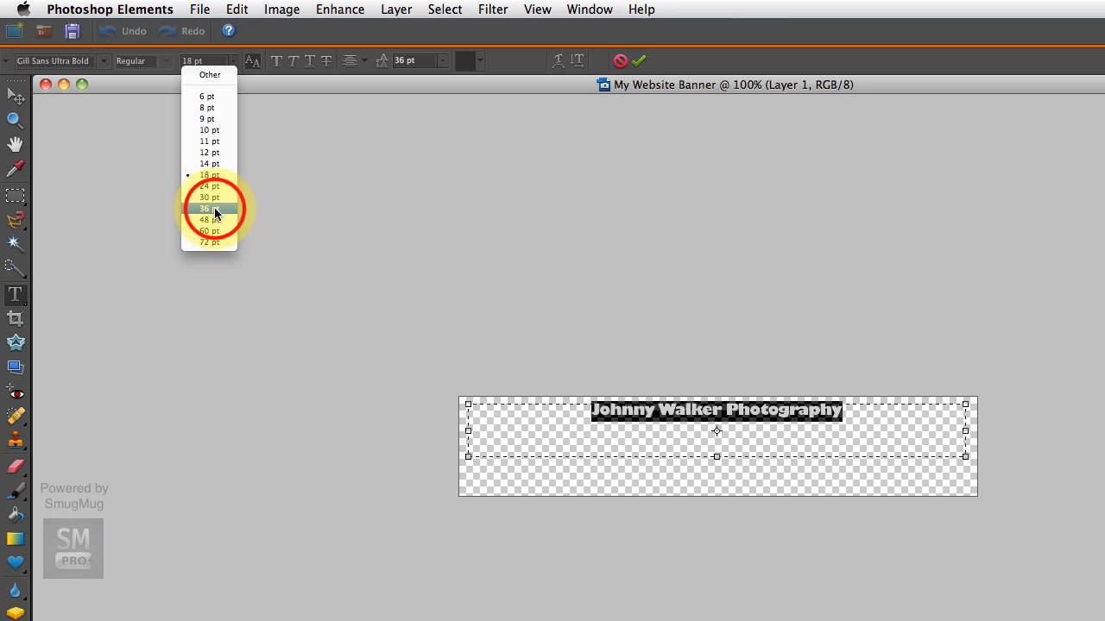
{"action": "left_click", "coordinate": [209, 209]}
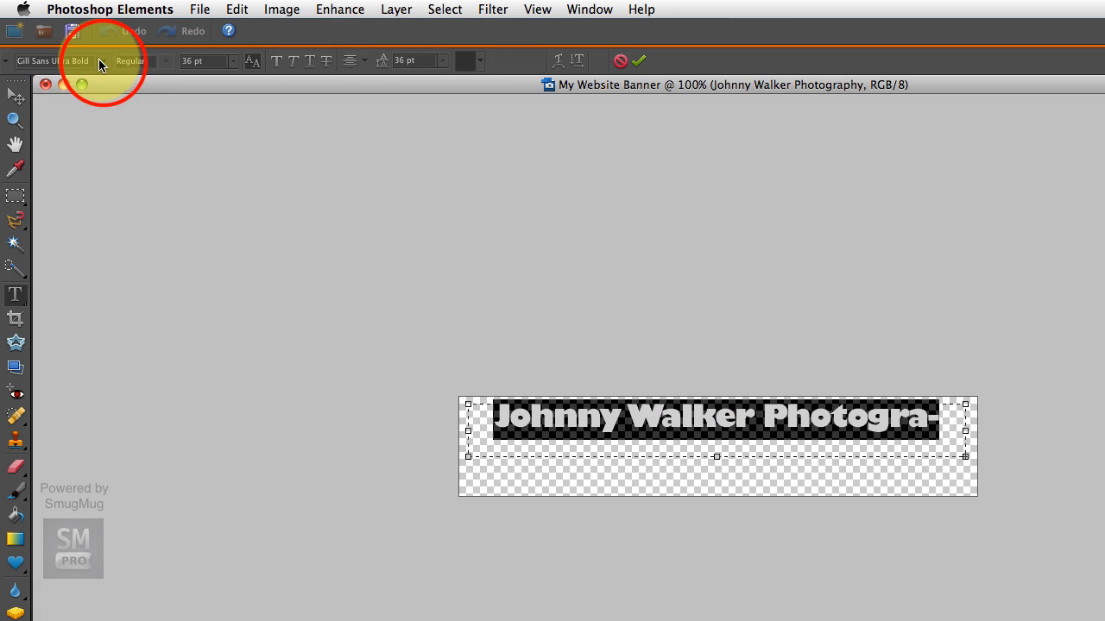
{"action": "left_click", "coordinate": [54, 62]}
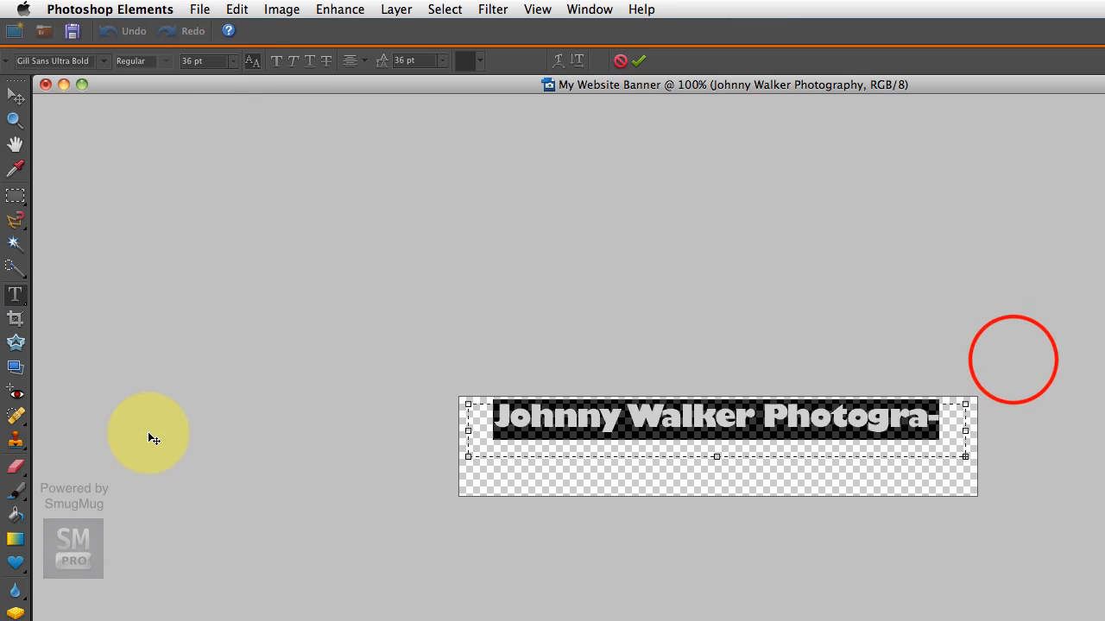
- Set the title in Garamond Premier Pro and increase its font size
{"action": "left_click", "coordinate": [59, 60]}
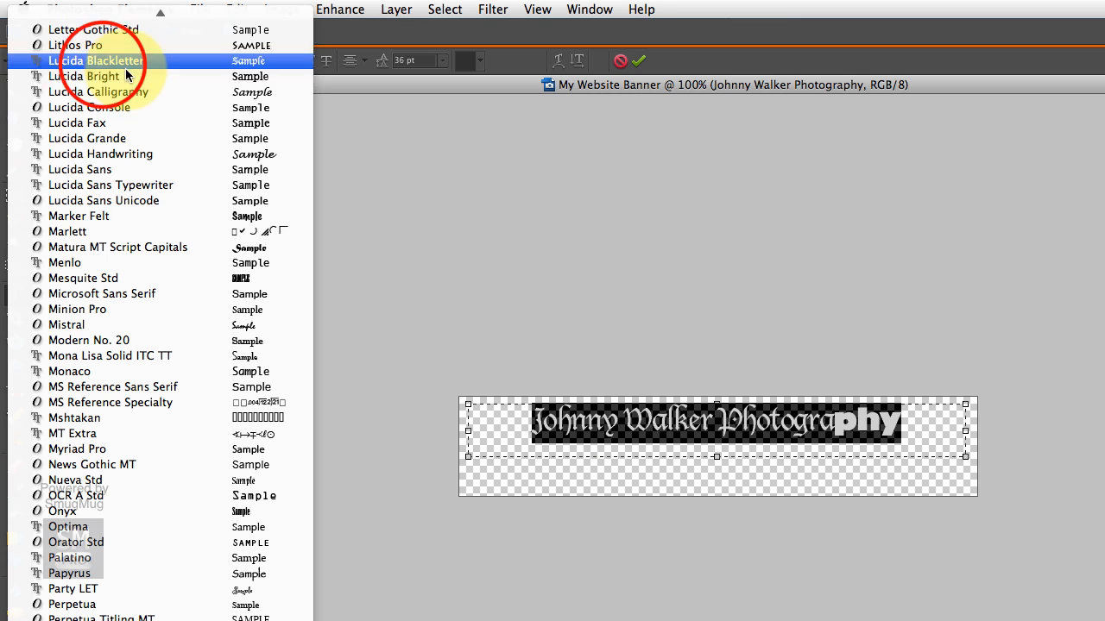
{"action": "left_click", "coordinate": [74, 417]}
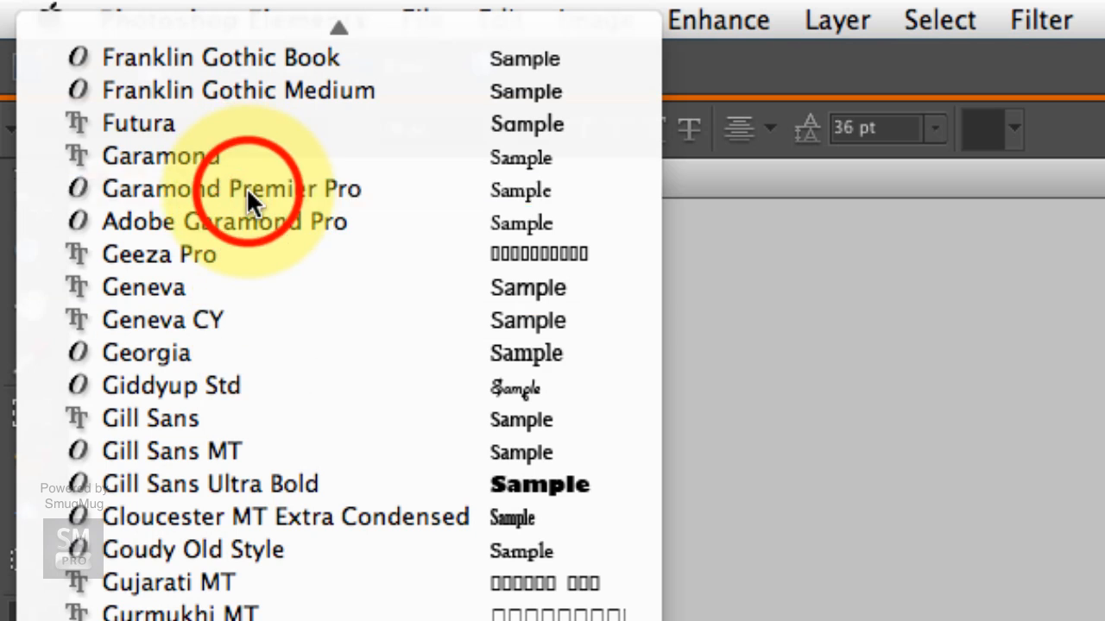
{"action": "left_click", "coordinate": [232, 188]}
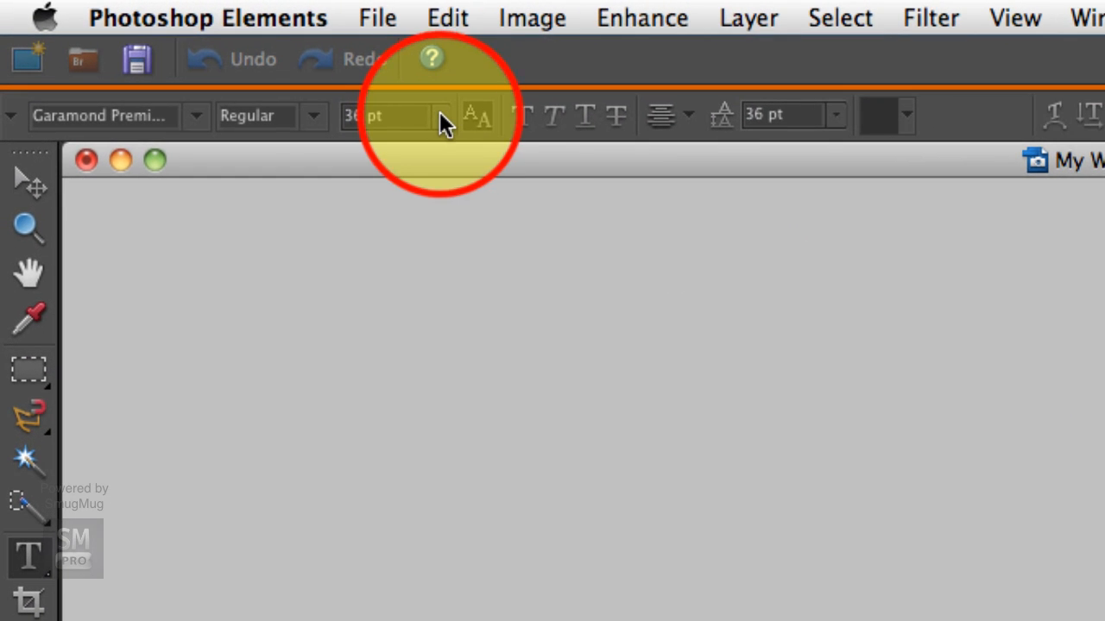
{"action": "left_click", "coordinate": [439, 114]}
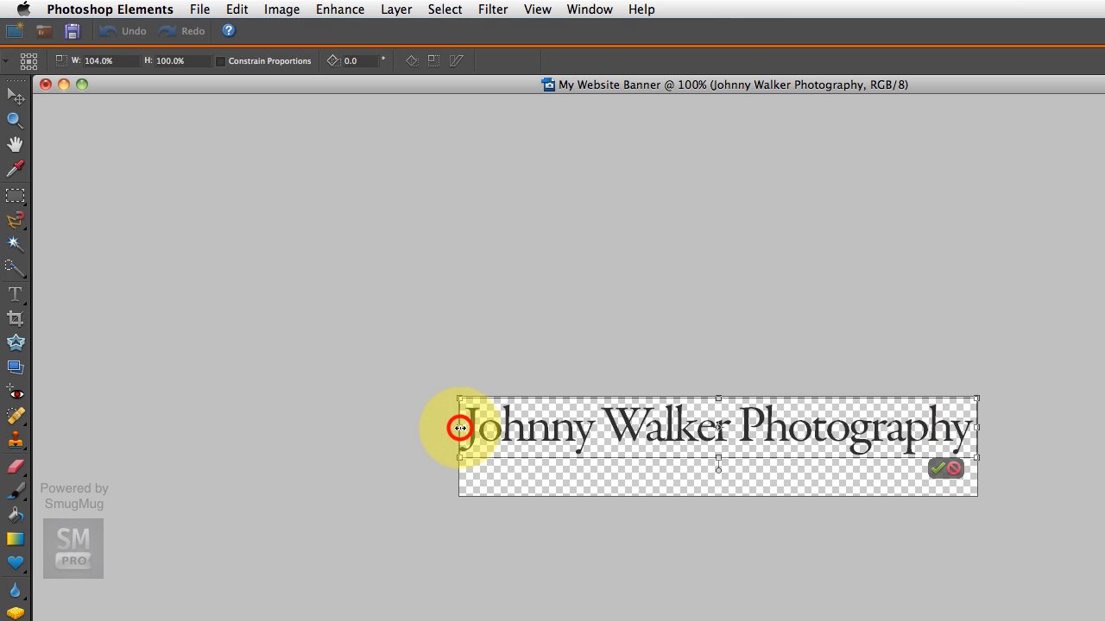
- Stretch the title with the transform handles to span the banner's full width
{"action": "left_click_drag", "start_coordinate": [459, 428], "coordinate": [975, 428]}
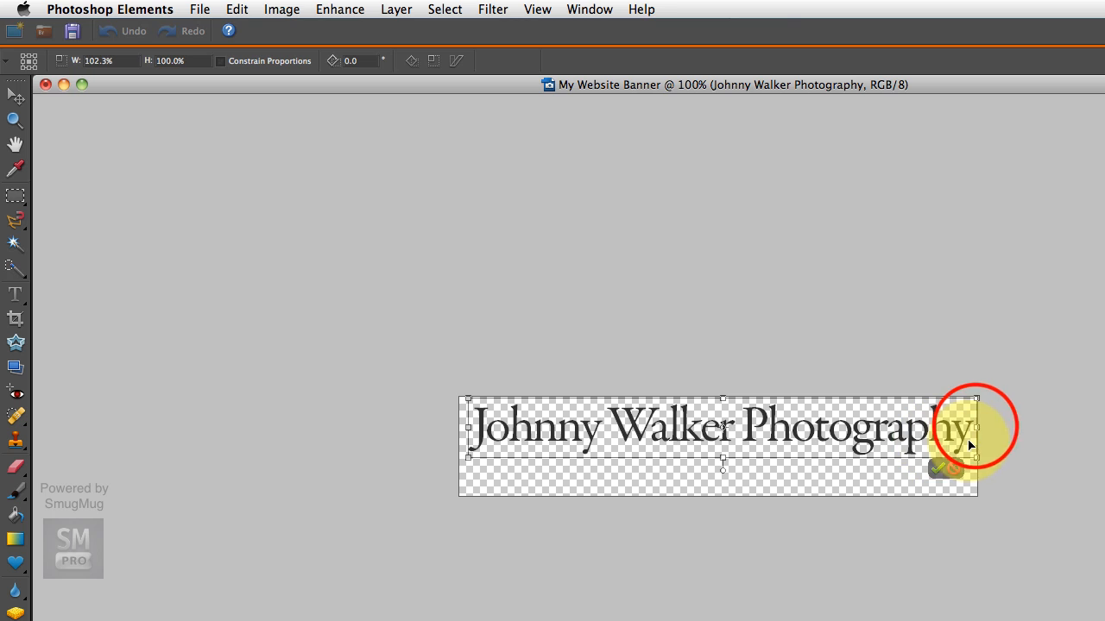
{"action": "left_click_drag", "start_coordinate": [982, 425], "coordinate": [968, 425]}
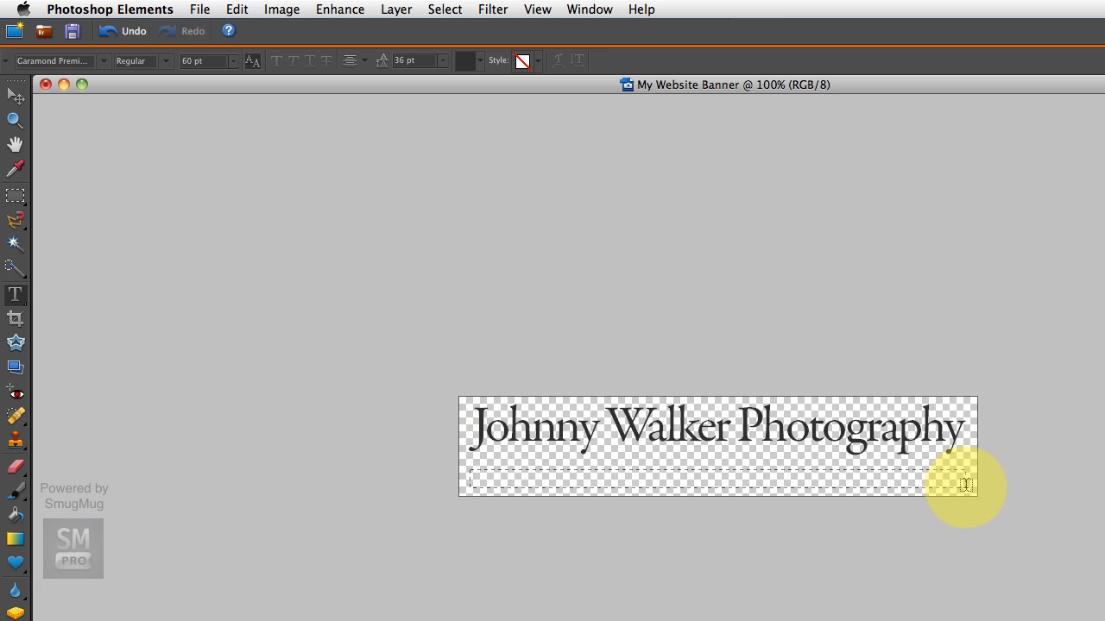
{"action": "mouse_move", "coordinate": [970, 485]}
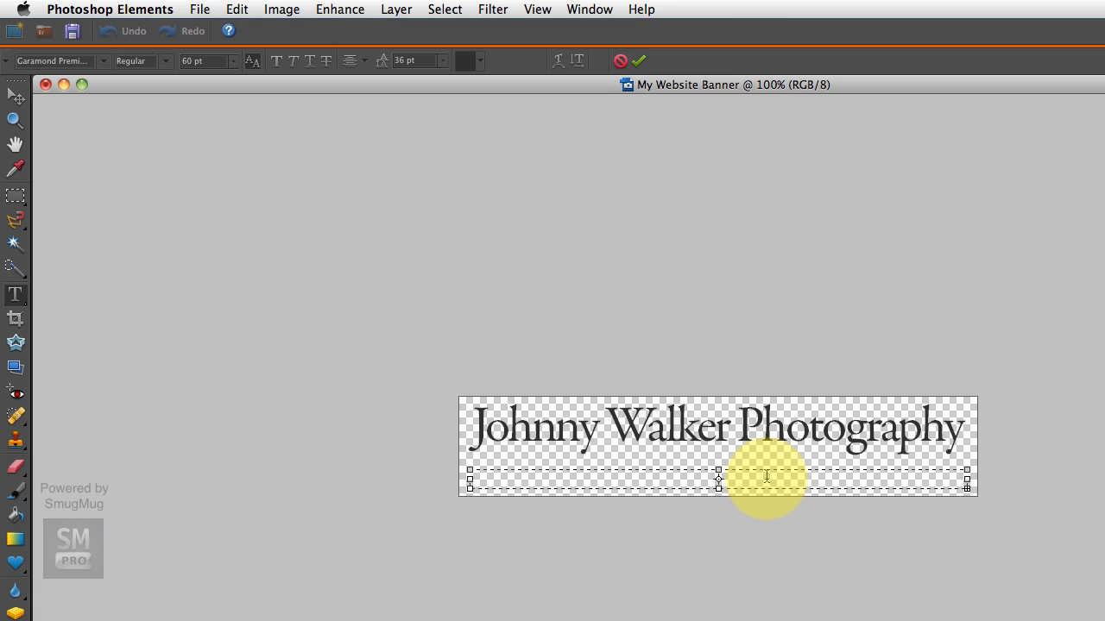
- Start a tagline line beneath the title and set it to 18 pt
{"action": "left_click", "coordinate": [766, 480]}
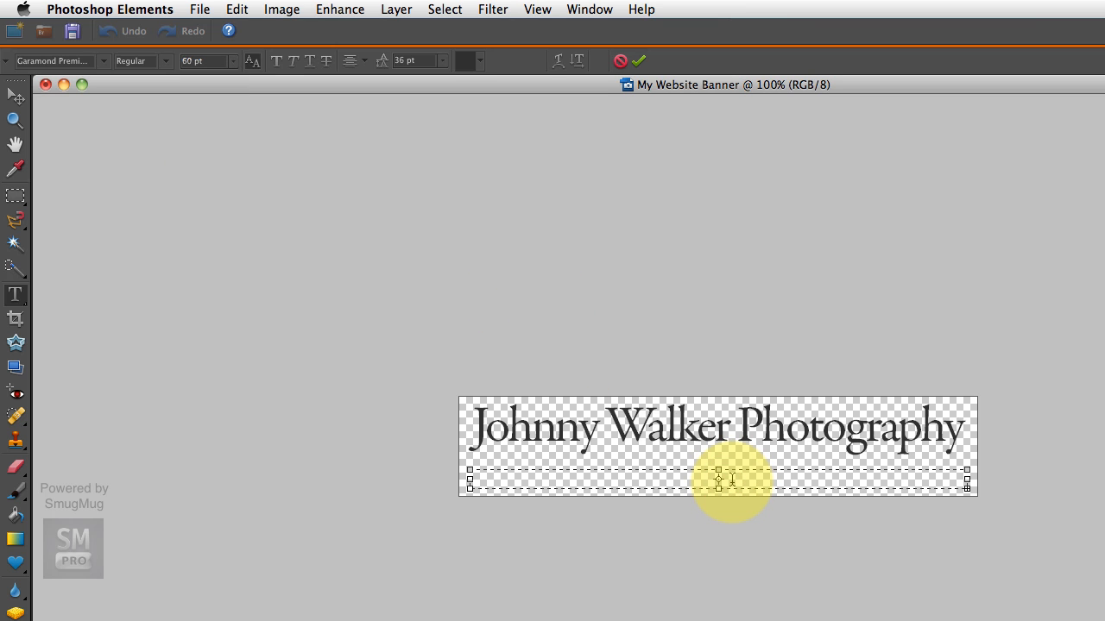
{"action": "left_click", "coordinate": [233, 61]}
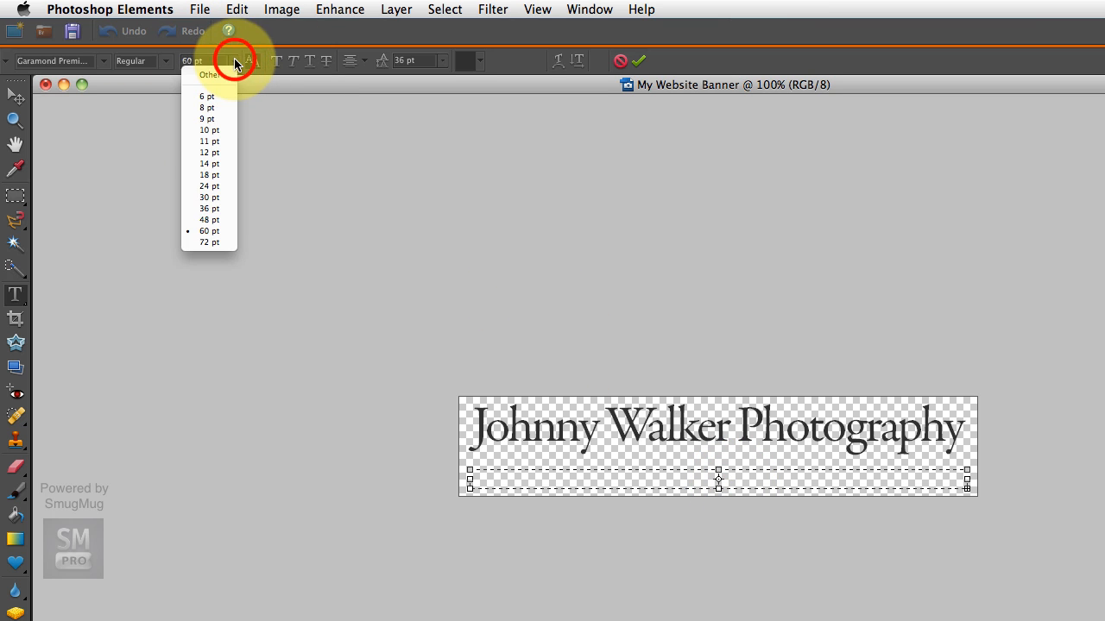
{"action": "left_click", "coordinate": [208, 162]}
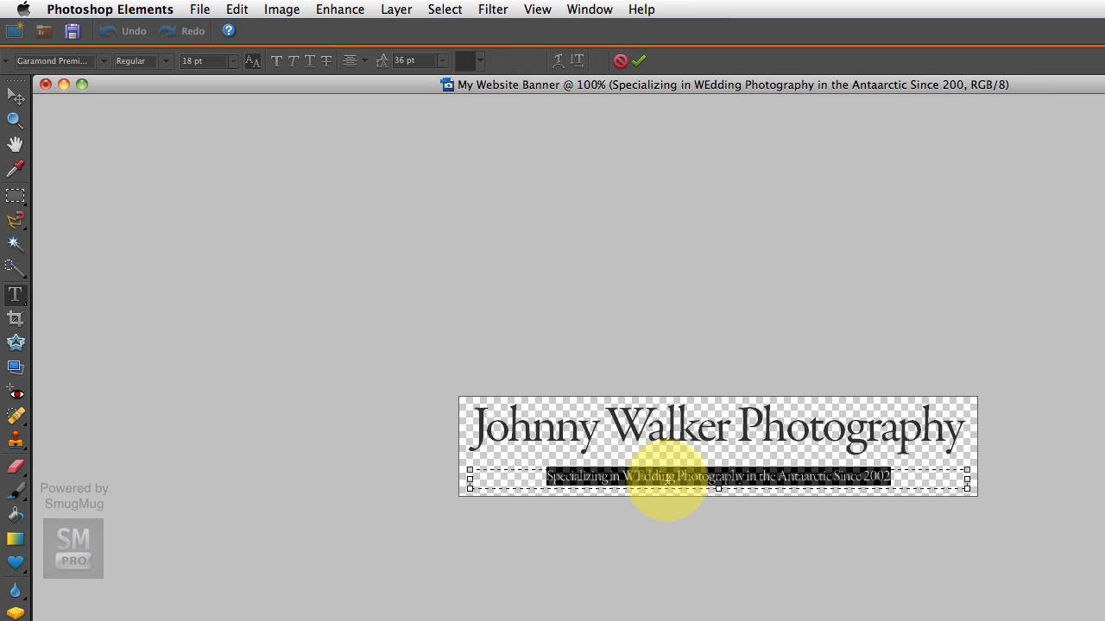
{"action": "mouse_move", "coordinate": [198, 240]}
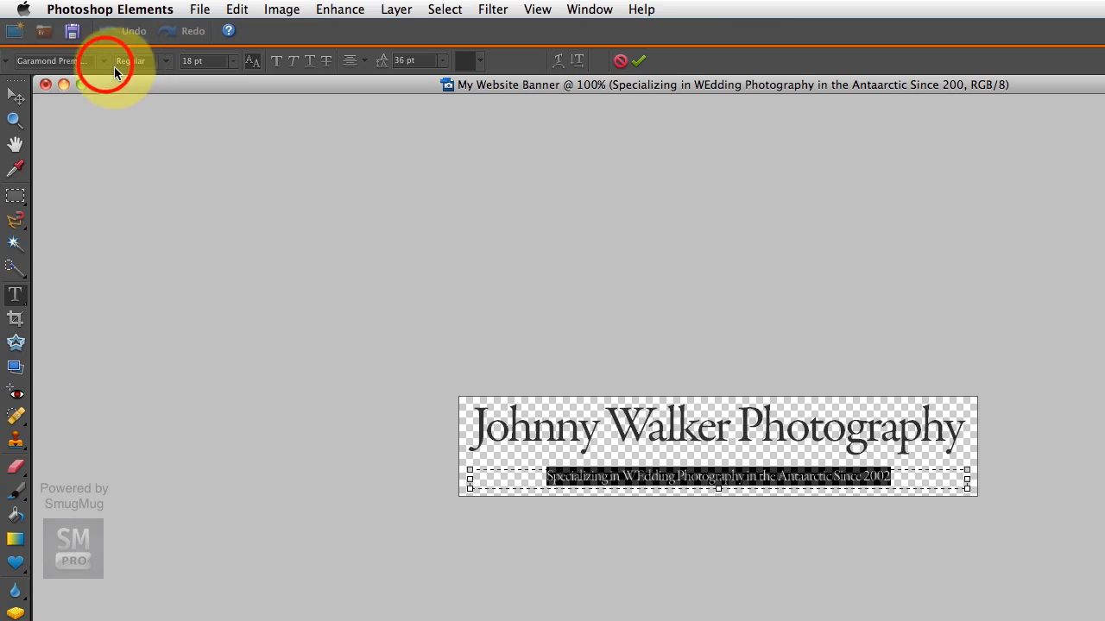
- Change the tagline's font family to Courier New
{"action": "left_click", "coordinate": [55, 61]}
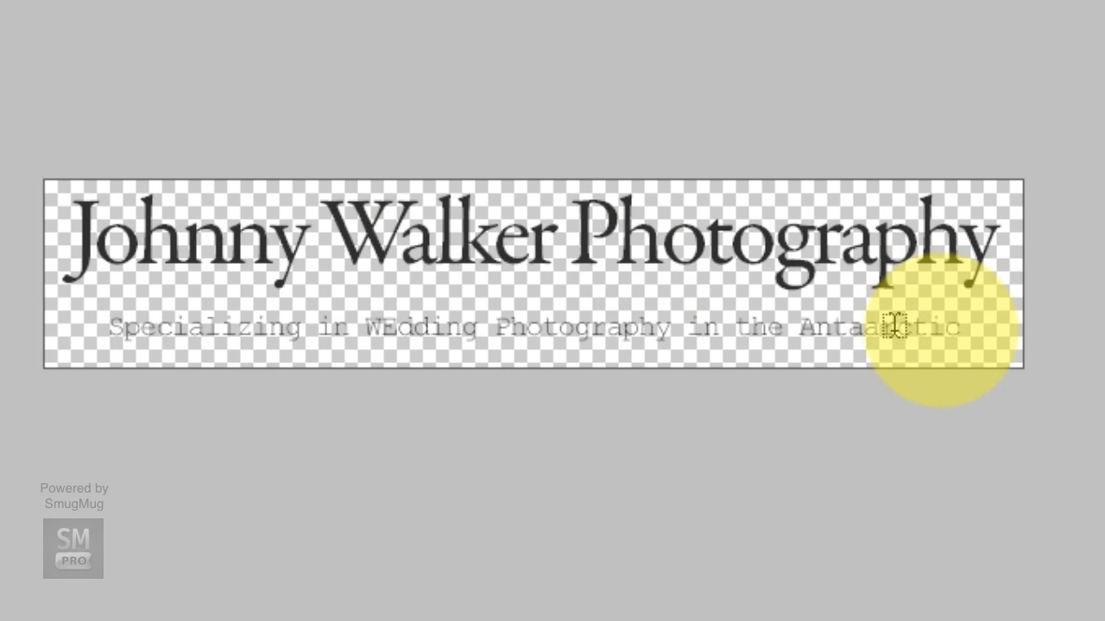
{"action": "mouse_move", "coordinate": [67, 324]}
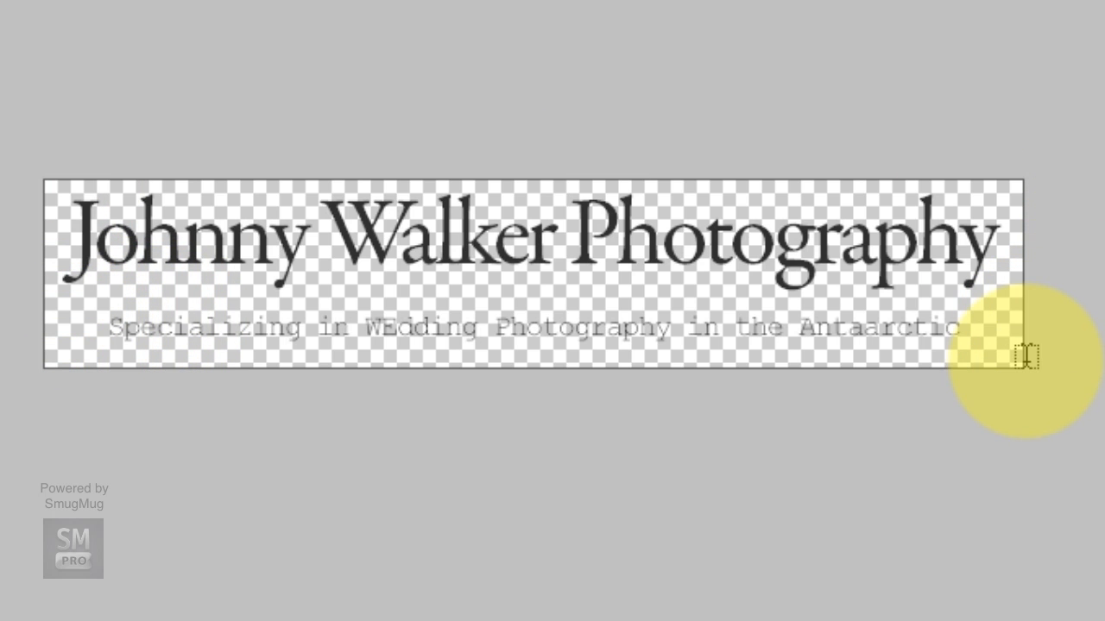
{"action": "mouse_move", "coordinate": [891, 341]}
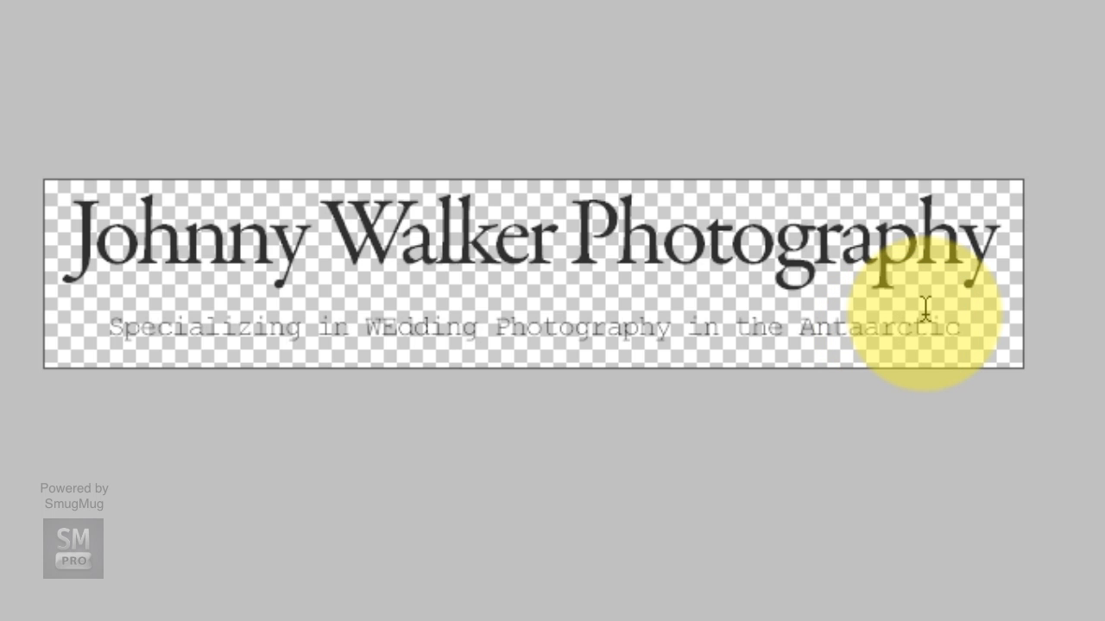
{"action": "mouse_move", "coordinate": [1032, 406]}
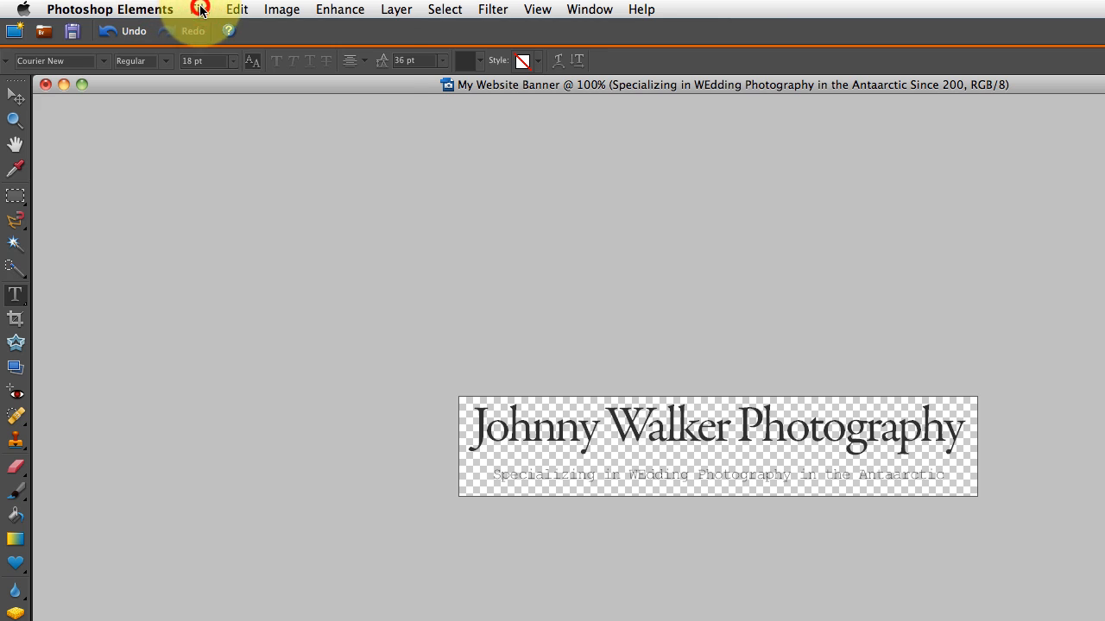
- Save the banner as 'My Website Banner.psd' with layers in the Stuff for Tutorial folder
{"action": "left_click", "coordinate": [200, 9]}
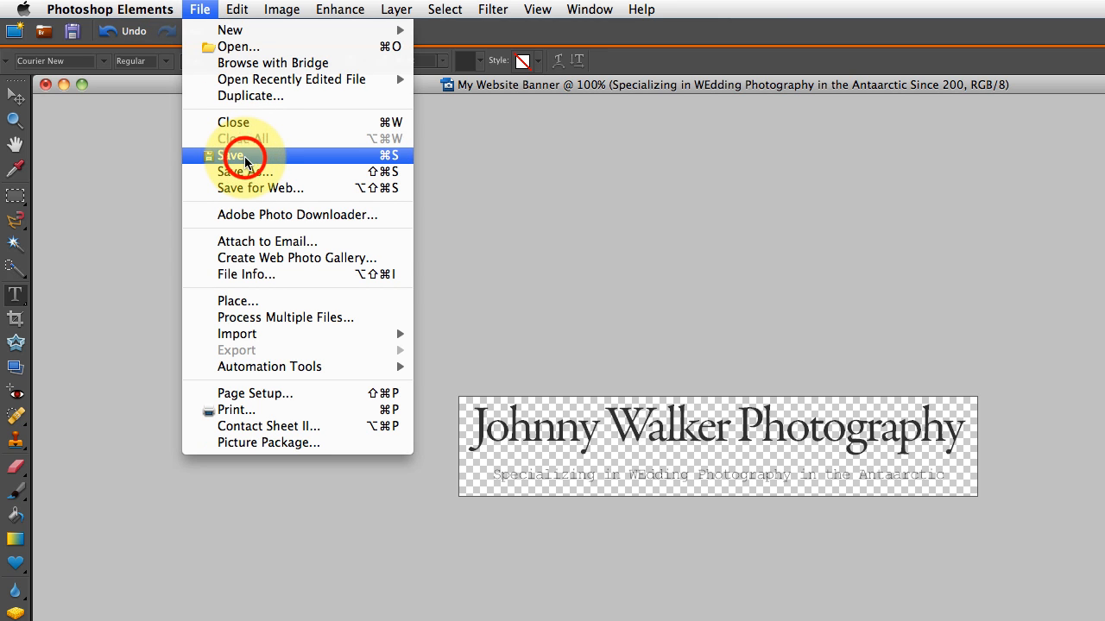
{"action": "left_click", "coordinate": [245, 173]}
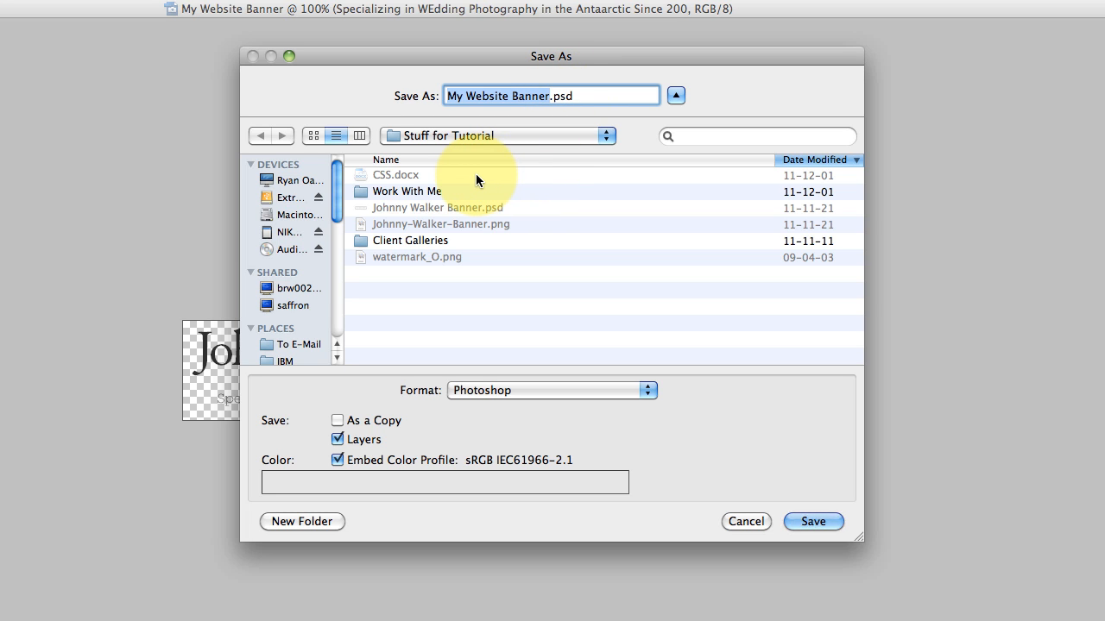
{"action": "left_click", "coordinate": [811, 522]}
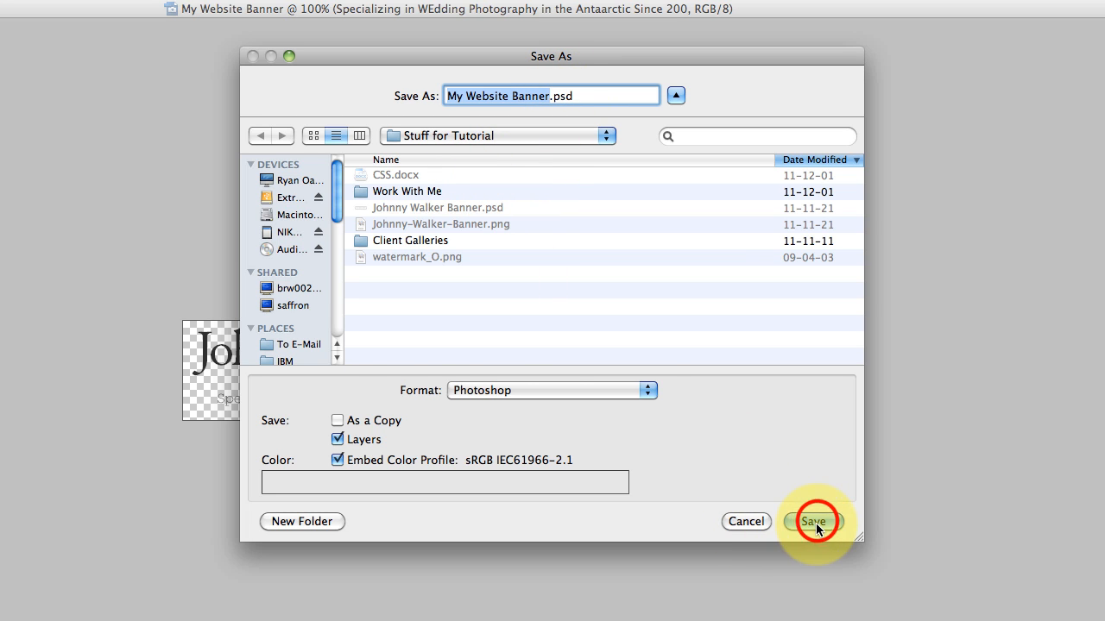
{"action": "left_click", "coordinate": [813, 521]}
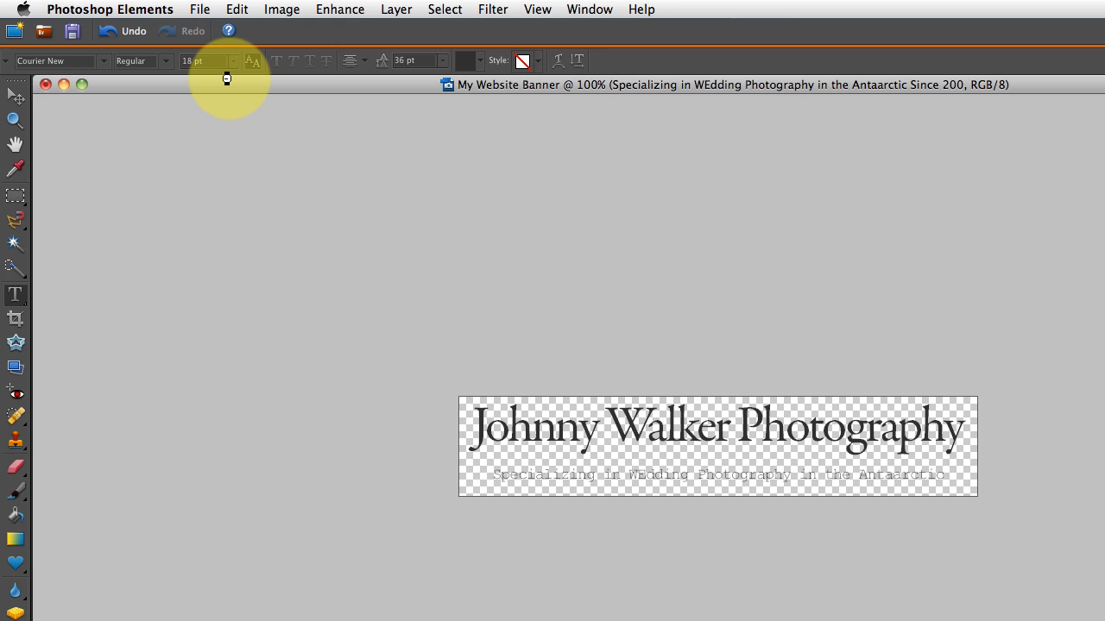
{"action": "left_click", "coordinate": [73, 31]}
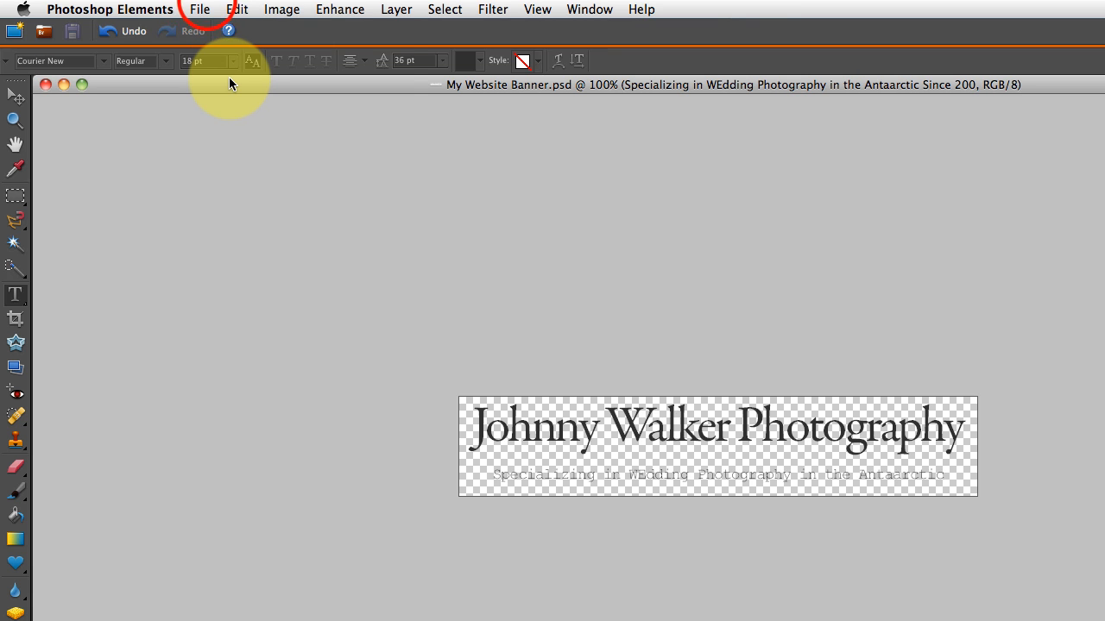
- Export via Save for Web as a transparent PNG-24 named 'My-Website-Banner.png'
{"action": "left_click", "coordinate": [200, 10]}
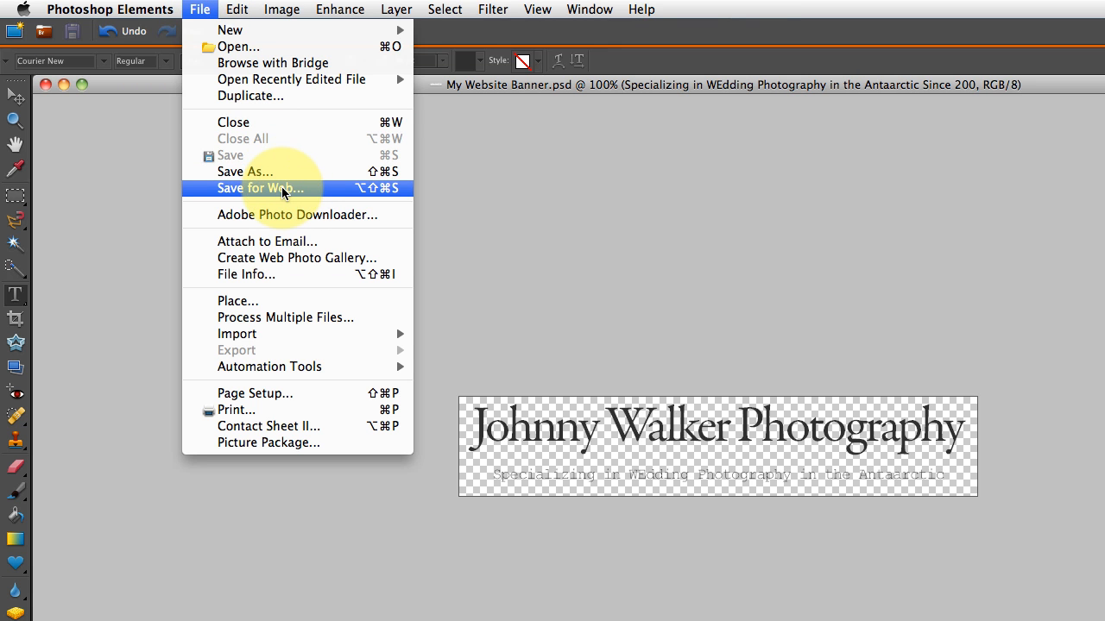
{"action": "left_click", "coordinate": [261, 189]}
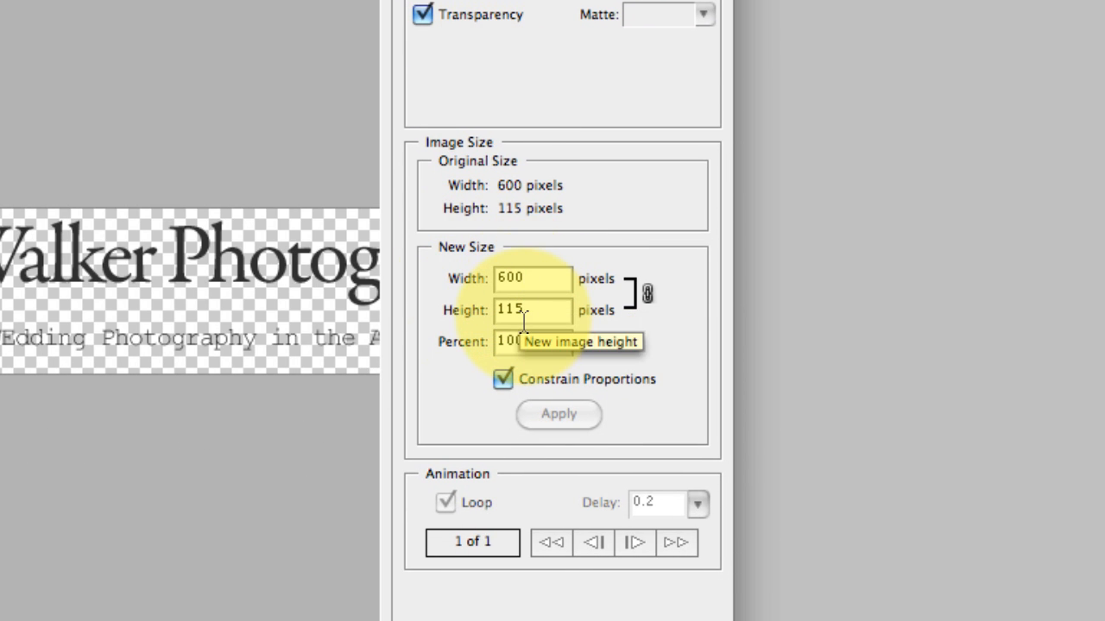
{"action": "mouse_move", "coordinate": [504, 380]}
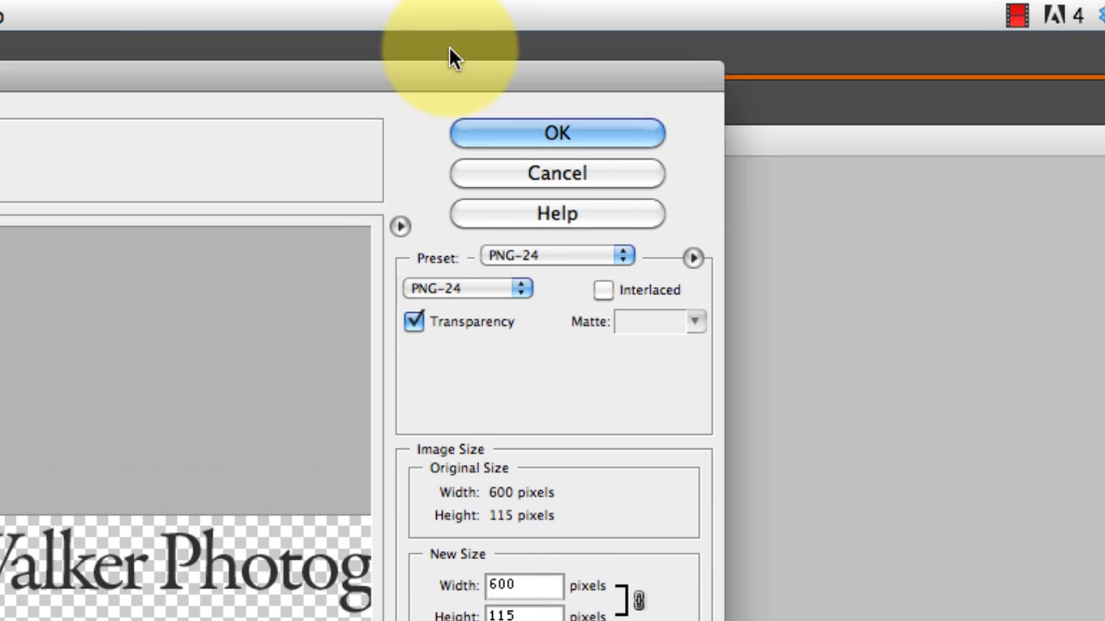
{"action": "left_click", "coordinate": [556, 133]}
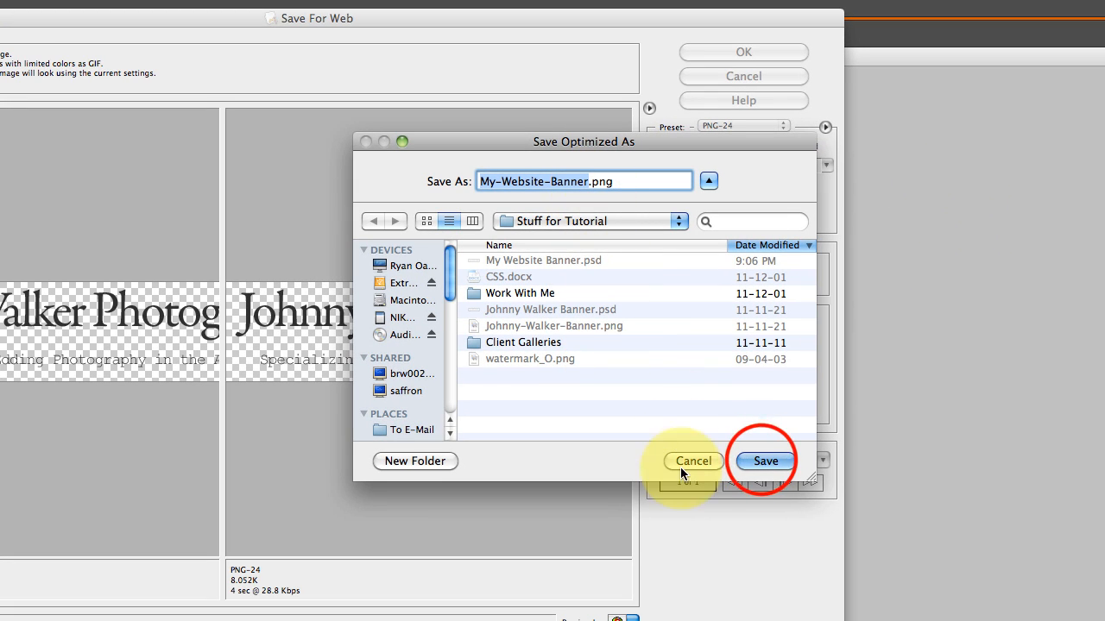
{"action": "left_click", "coordinate": [765, 459]}
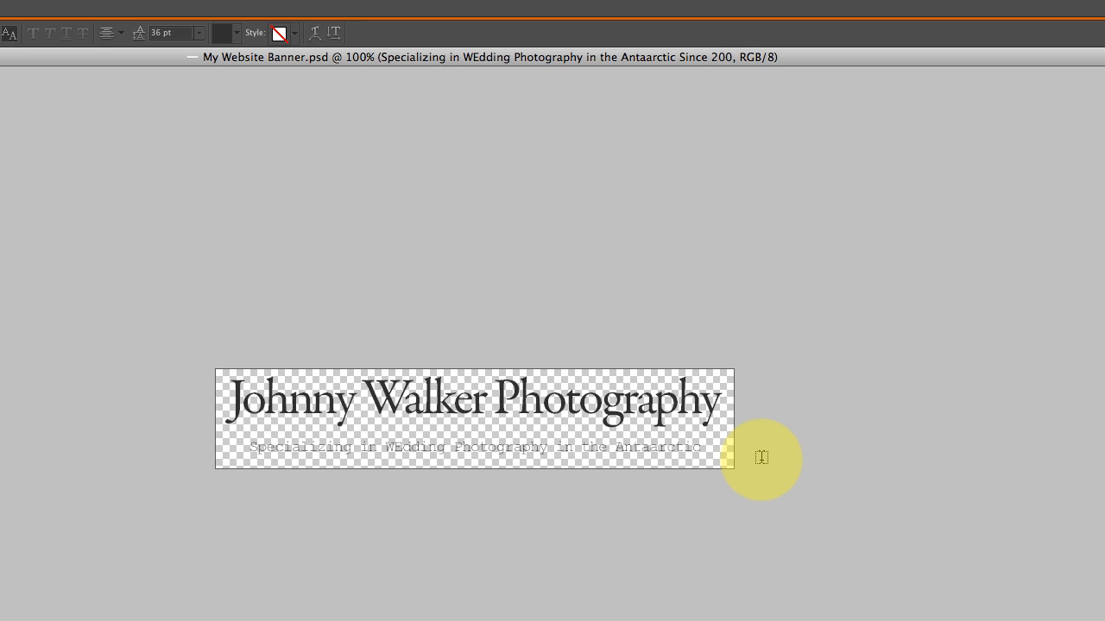